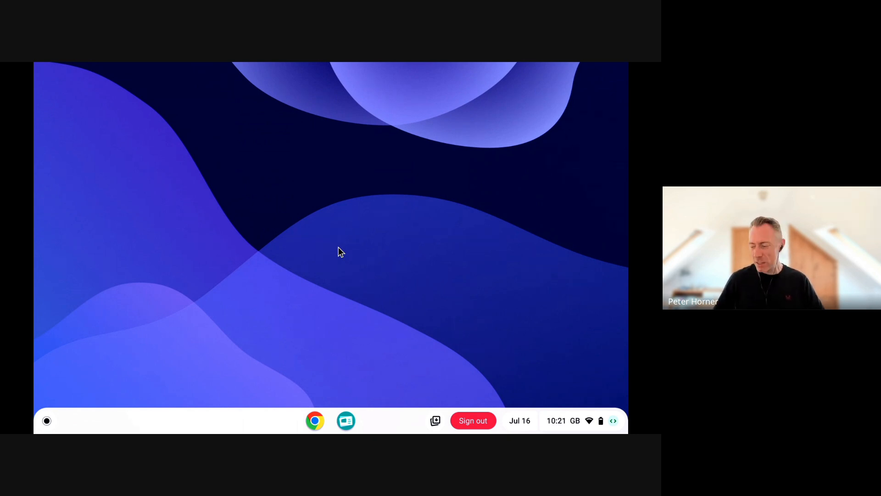
# Launch the Class Tools app from the ChromeOS launcher's app list.
pyautogui.click(314, 421)
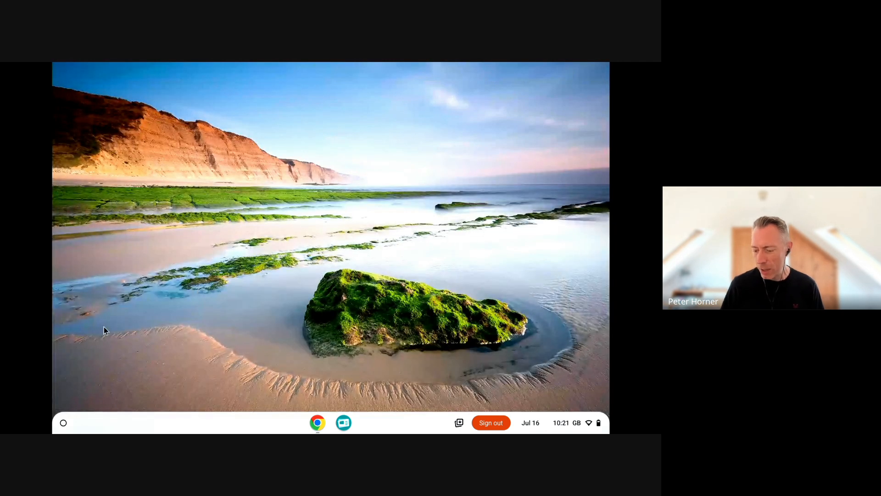
pyautogui.click(64, 422)
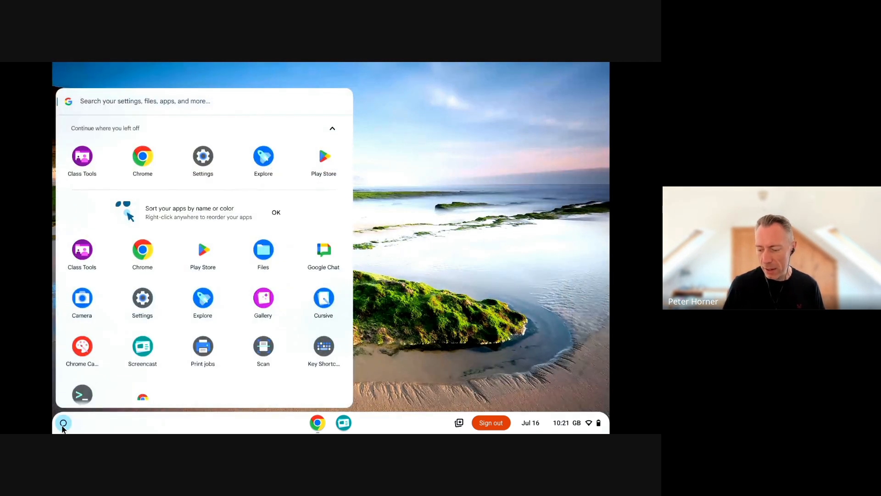
pyautogui.moveTo(81, 249)
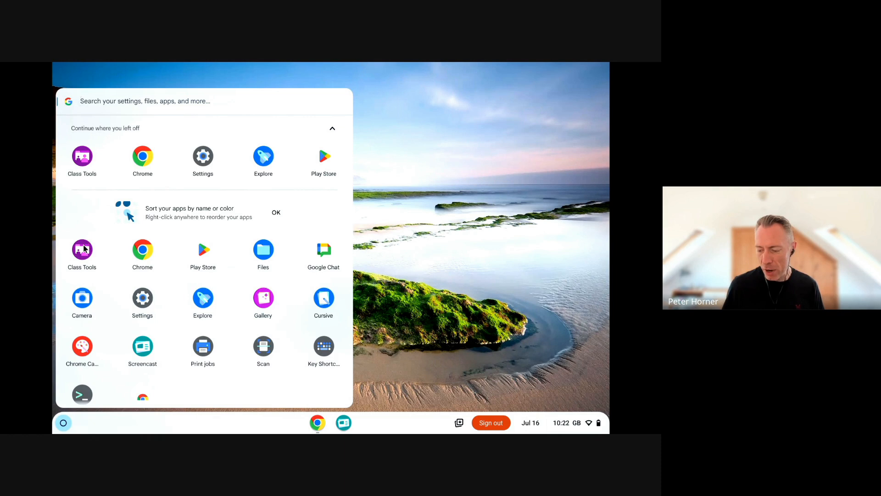
pyautogui.click(82, 249)
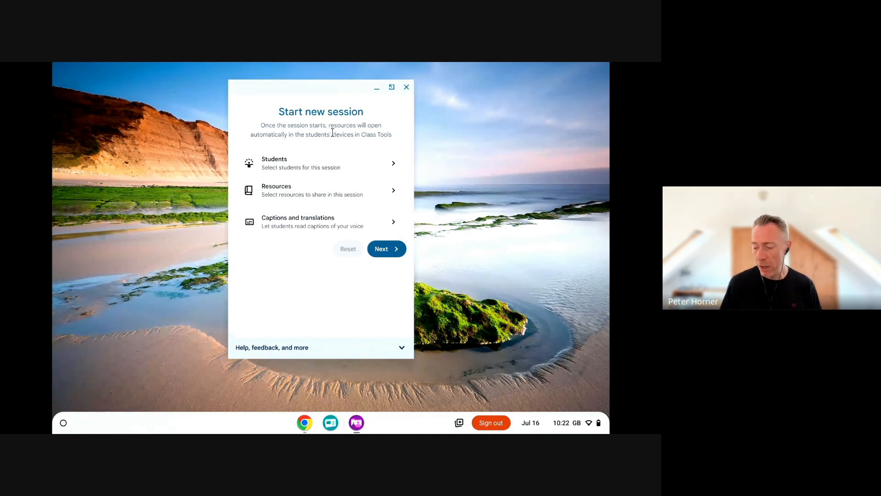
# Add all five students from the Science (Class tools) Classroom class, then return to the overview.
pyautogui.click(320, 164)
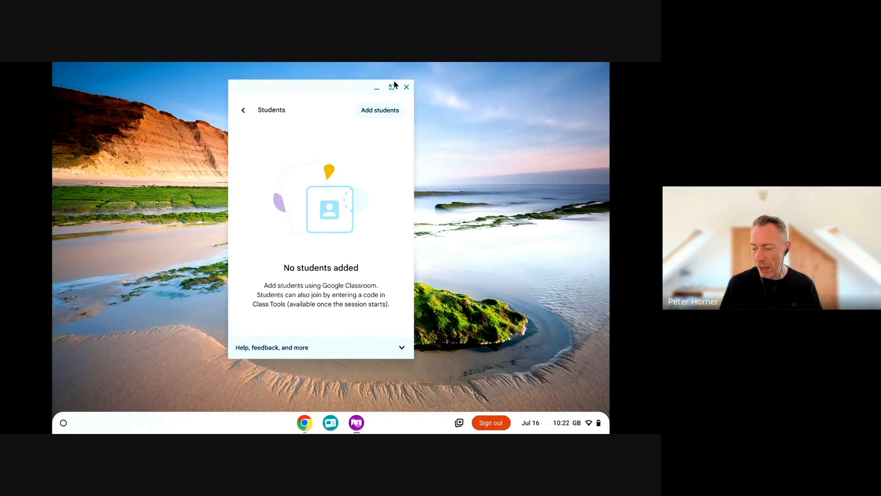
pyautogui.click(380, 109)
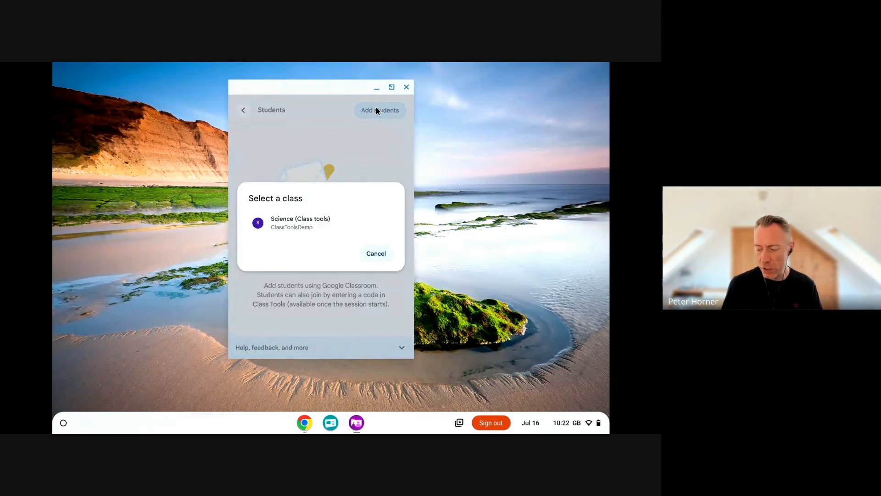
pyautogui.moveTo(314, 212)
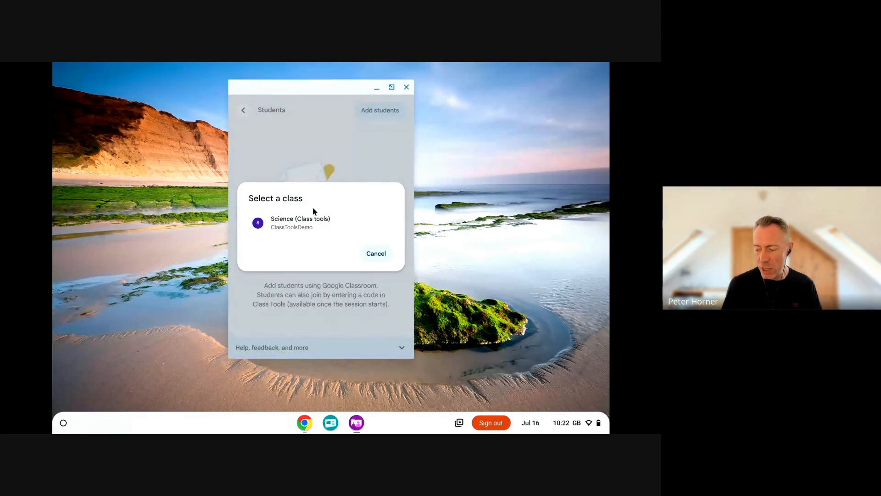
pyautogui.click(301, 222)
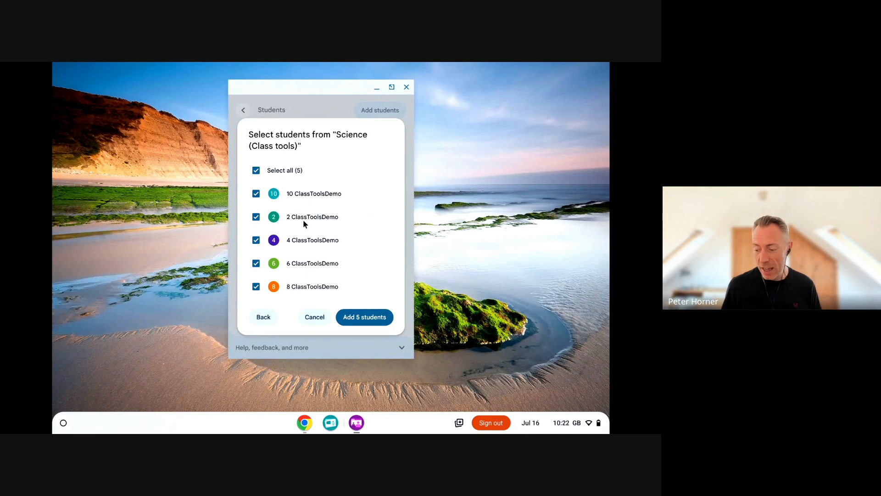
pyautogui.moveTo(324, 284)
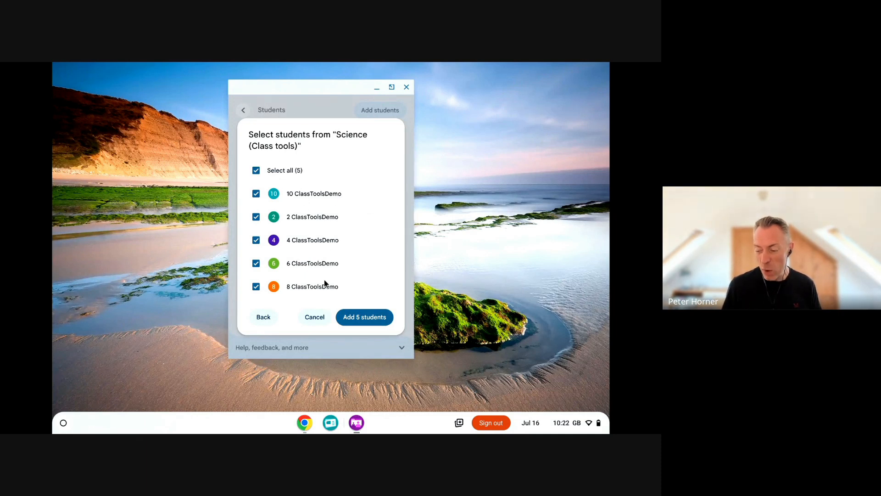
pyautogui.moveTo(323, 229)
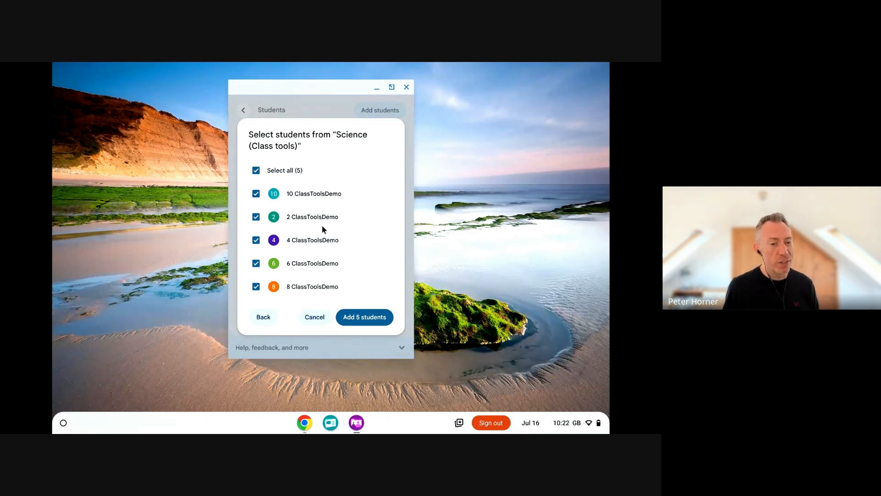
pyautogui.moveTo(362, 287)
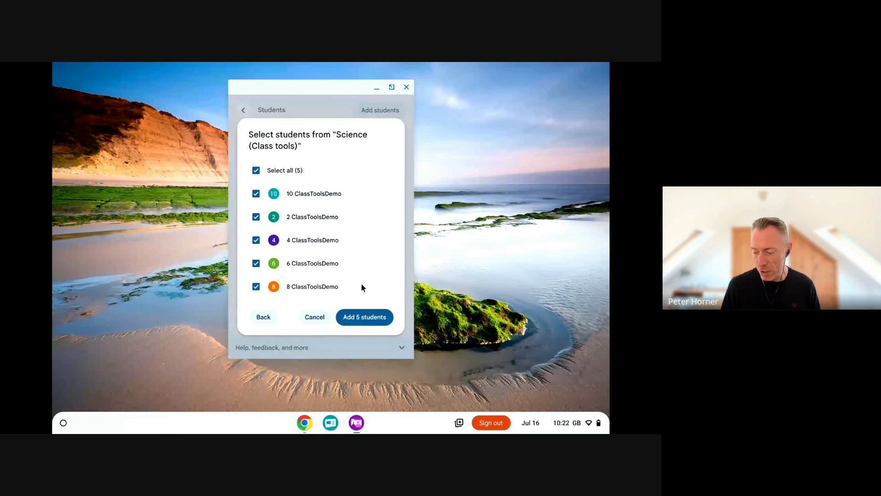
pyautogui.click(363, 317)
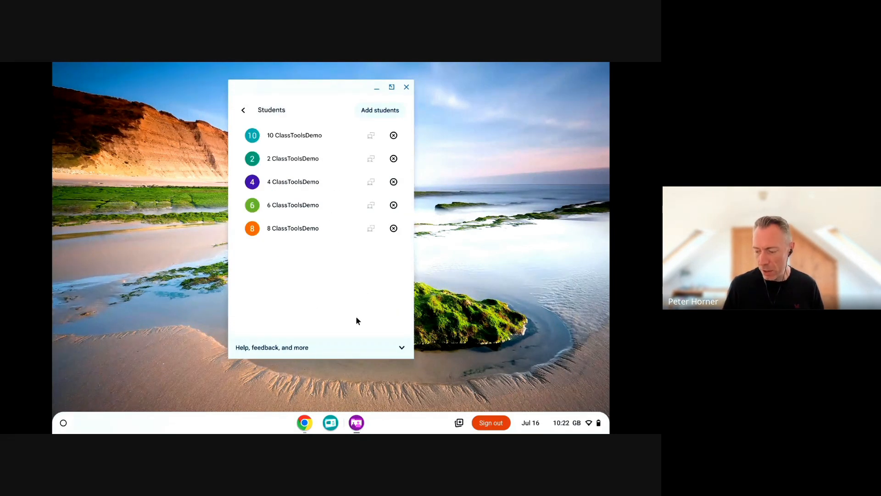
pyautogui.click(243, 109)
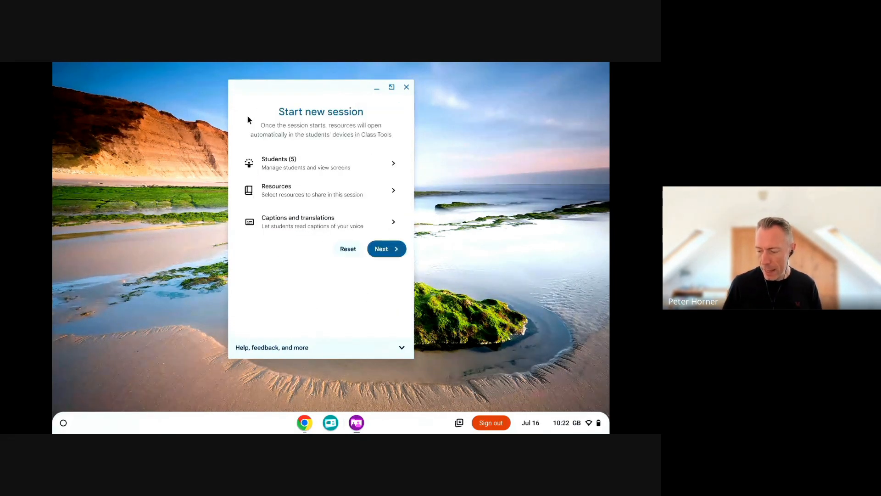
# Add the Solar System Quiz from Classroom assignments as a session resource.
pyautogui.click(321, 190)
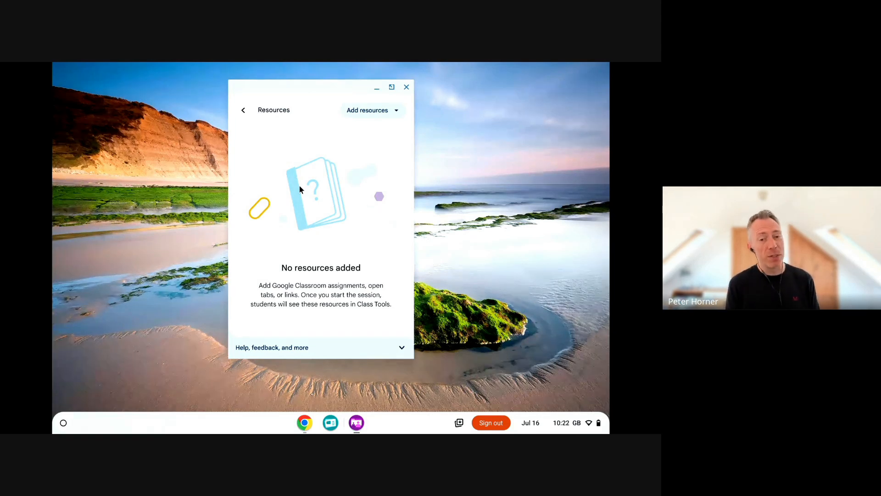
pyautogui.moveTo(387, 131)
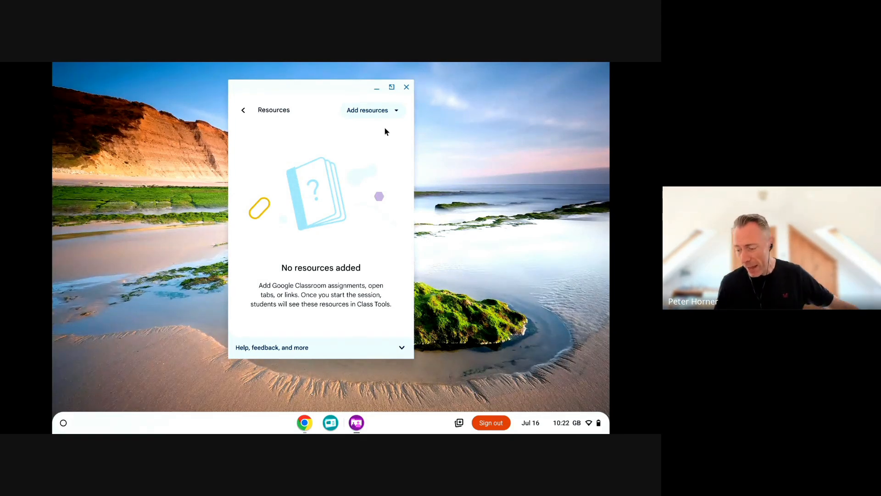
pyautogui.click(372, 109)
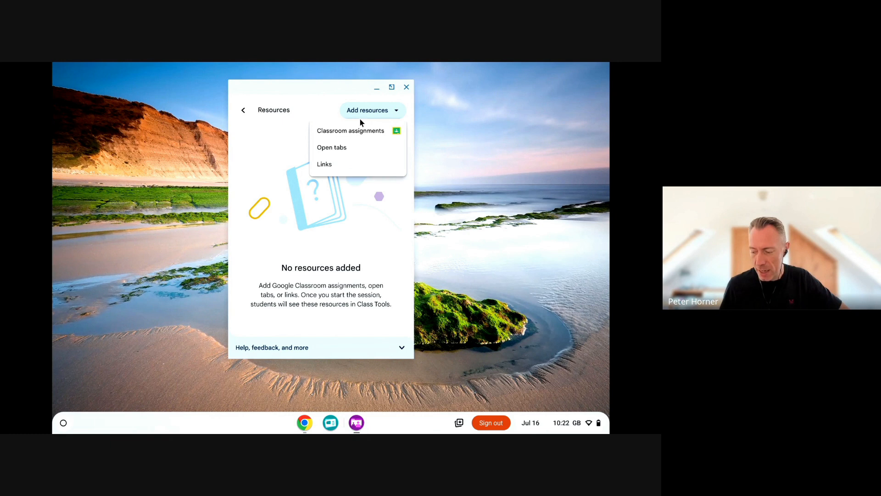
pyautogui.moveTo(344, 134)
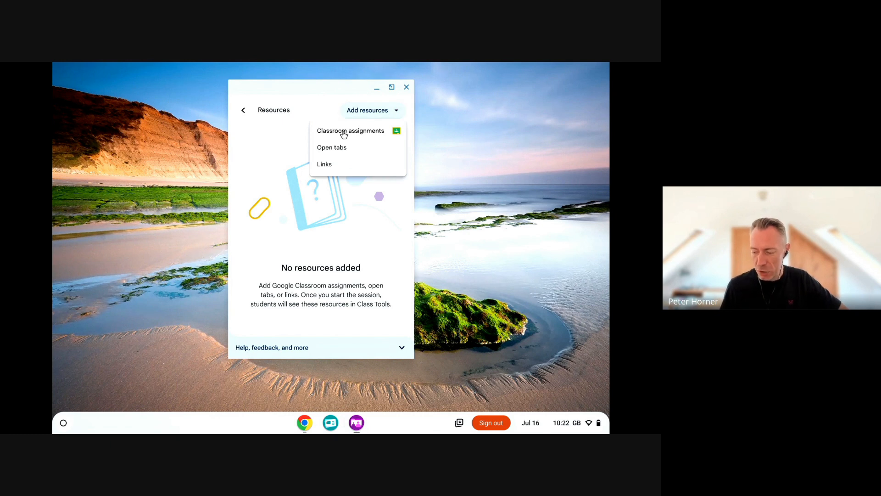
pyautogui.click(350, 131)
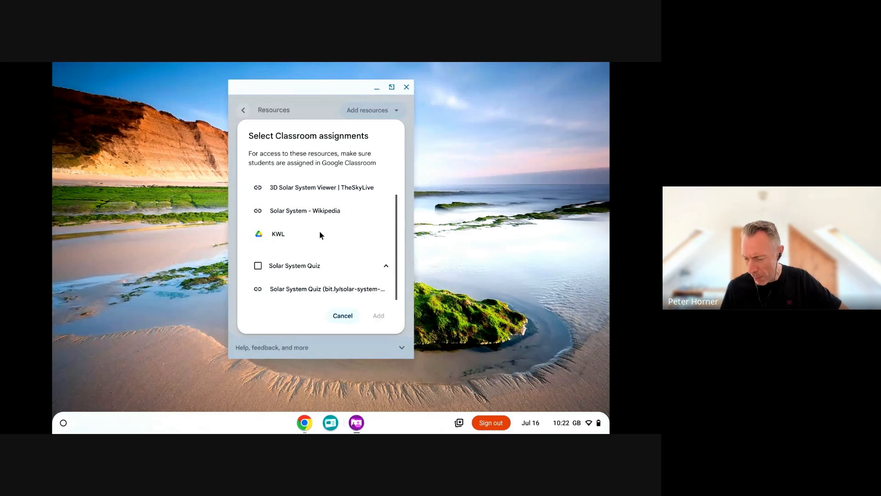
pyautogui.click(257, 265)
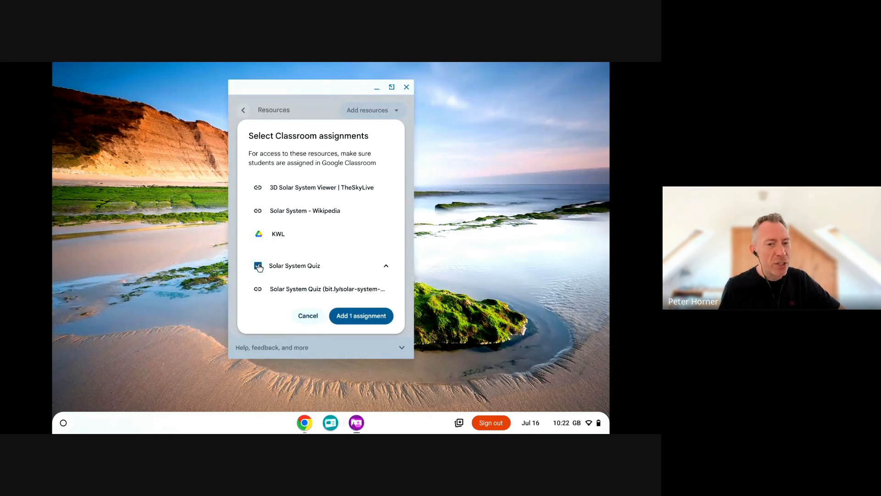
pyautogui.click(258, 265)
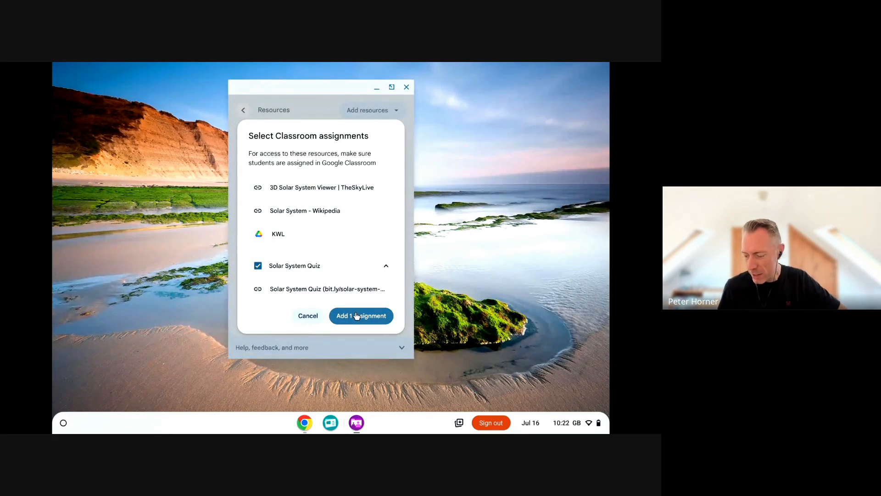
pyautogui.click(361, 315)
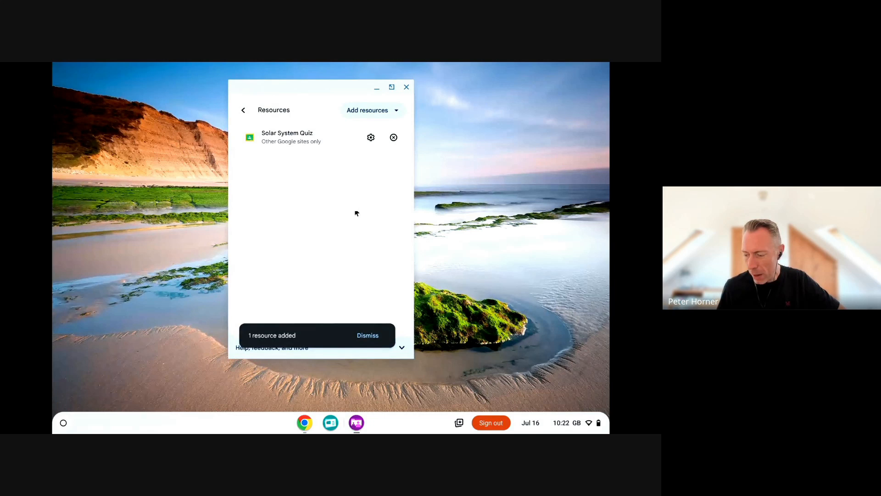
# Add the Solar System - Wikipedia and 3D Solar System Viewer open tabs as resources.
pyautogui.click(373, 109)
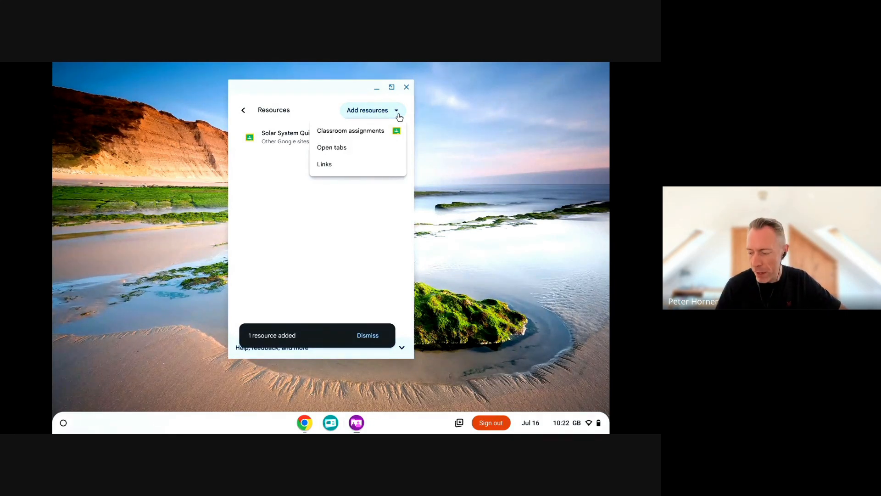
pyautogui.moveTo(350, 131)
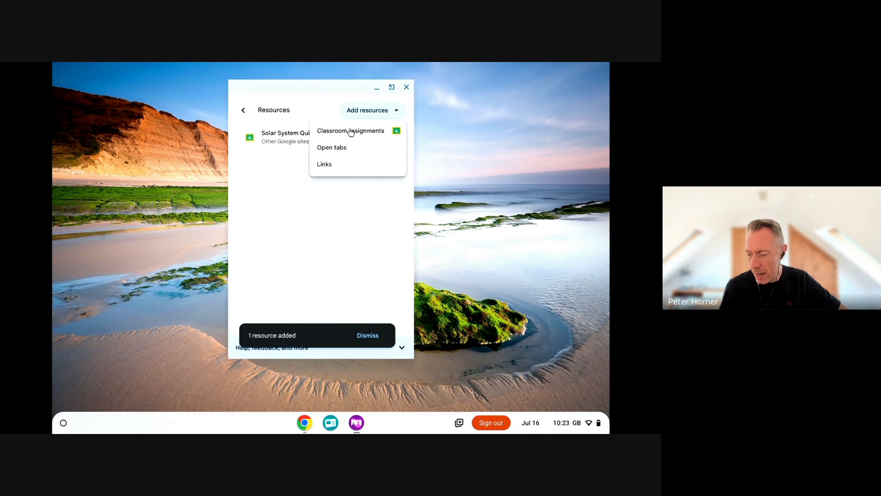
pyautogui.click(332, 147)
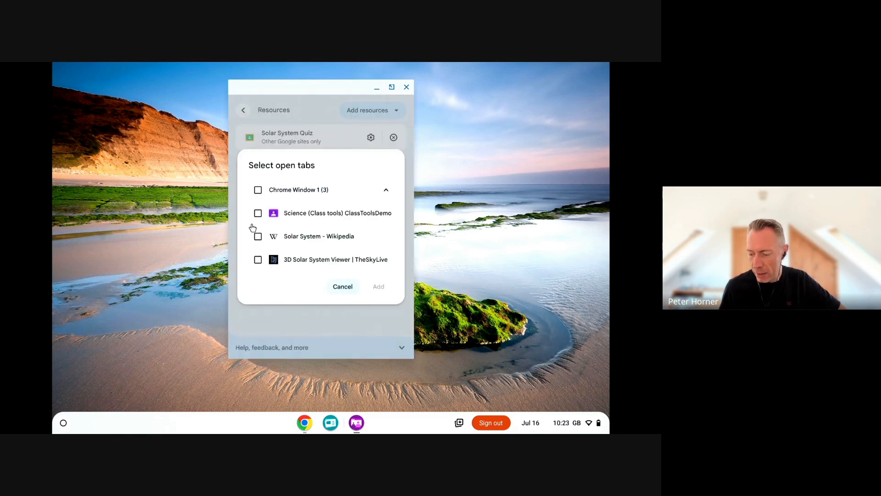
pyautogui.click(258, 259)
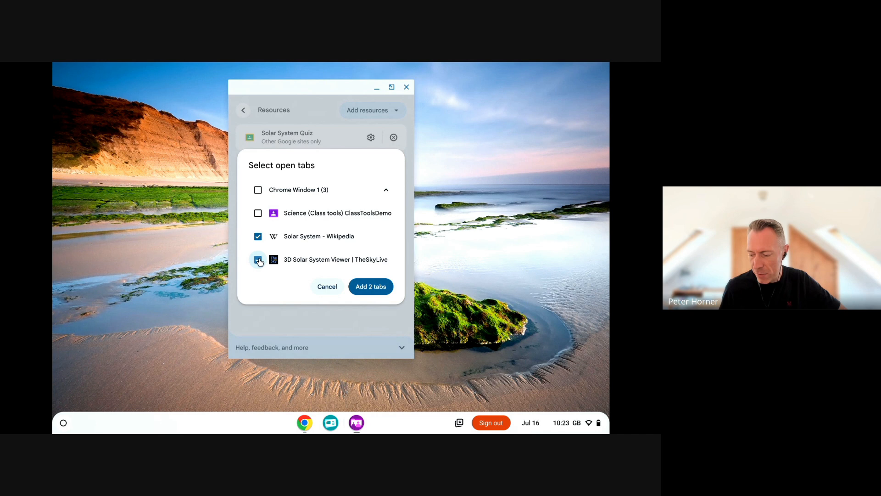
pyautogui.click(370, 286)
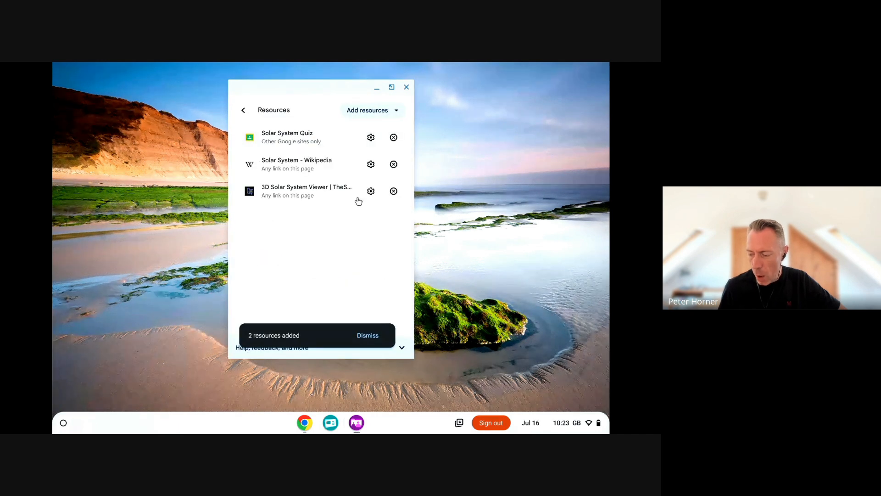
pyautogui.moveTo(359, 140)
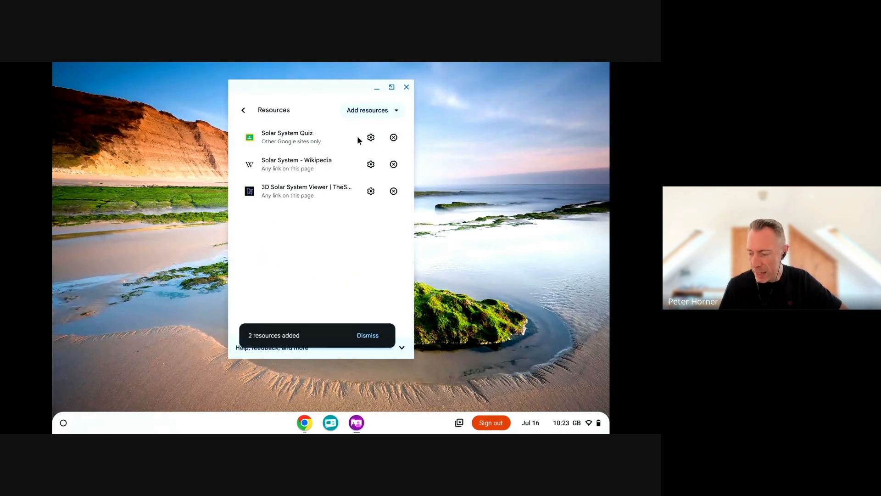
pyautogui.moveTo(371, 165)
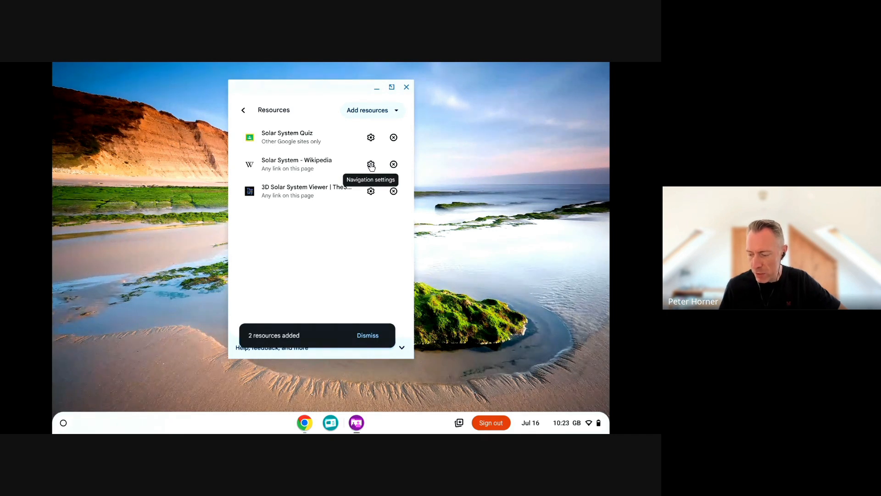
# Set the Wikipedia resource to 'This page only (most restrictive)' and check the 3D viewer's options.
pyautogui.click(370, 164)
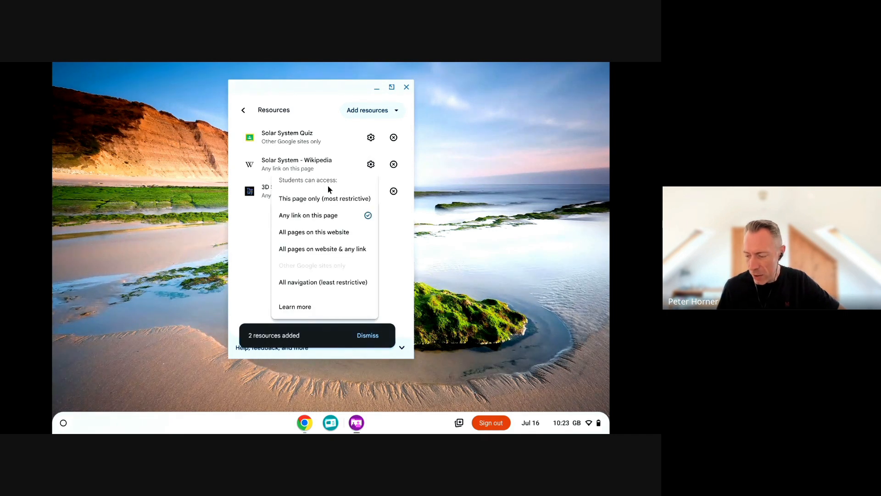
pyautogui.click(367, 335)
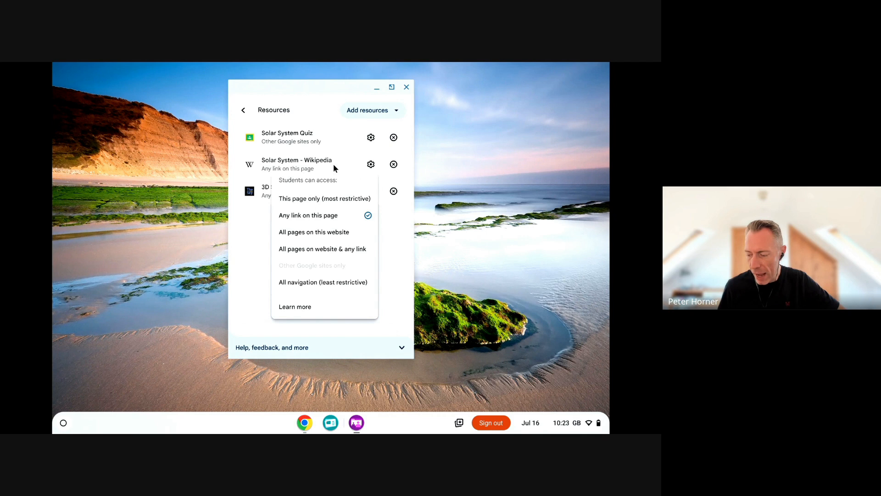
pyautogui.moveTo(324, 220)
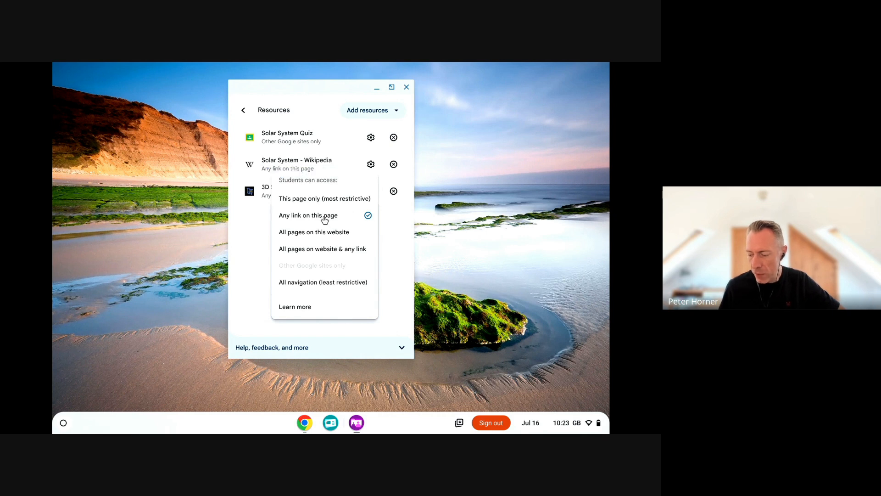
pyautogui.moveTo(297, 220)
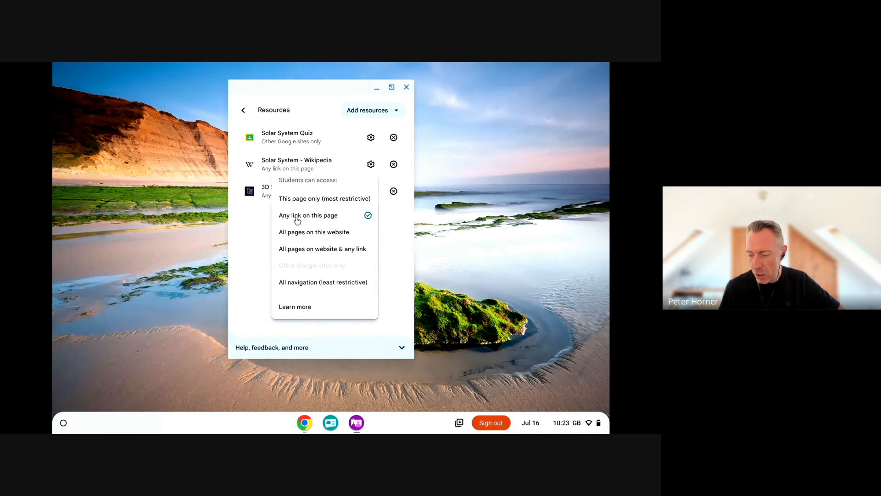
pyautogui.moveTo(321, 219)
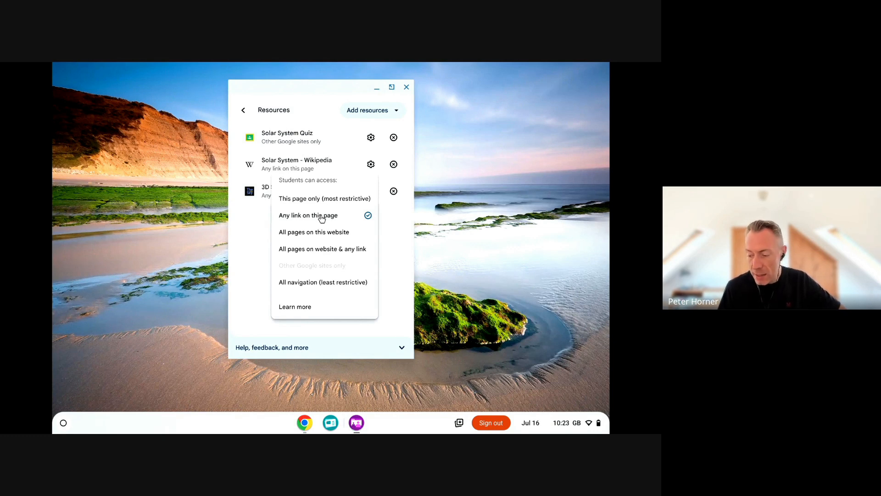
pyautogui.click(325, 198)
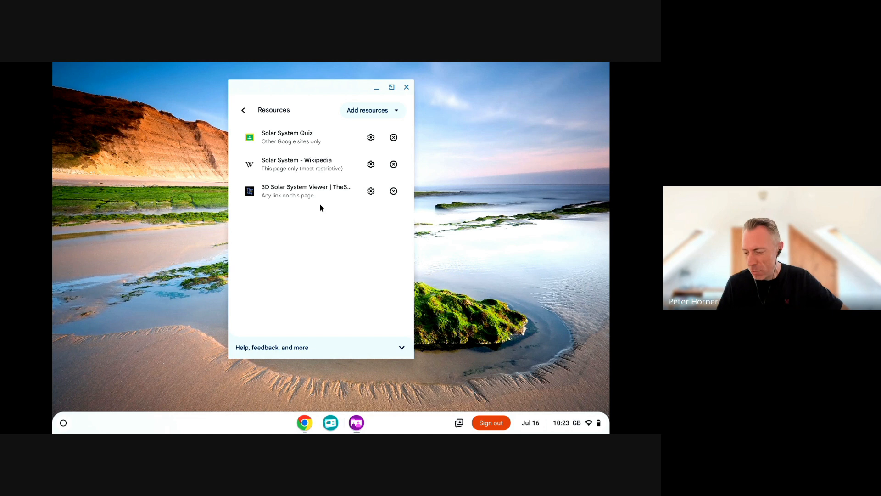
pyautogui.click(371, 190)
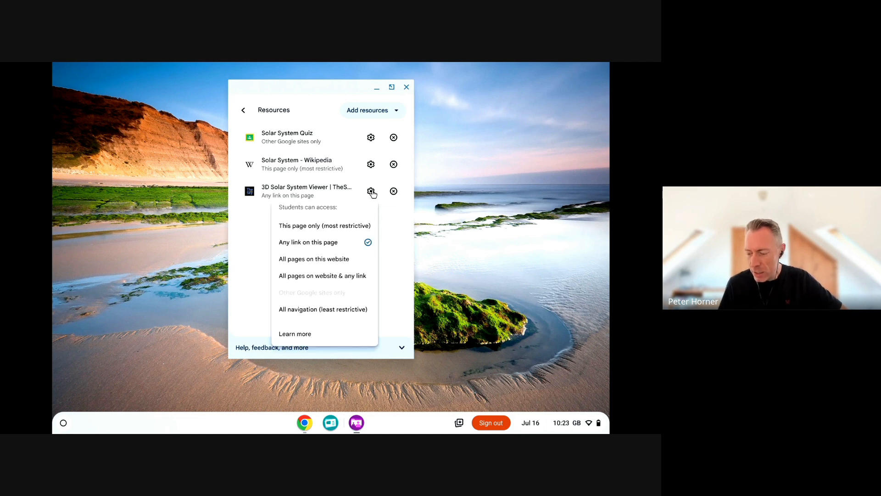
pyautogui.moveTo(328, 263)
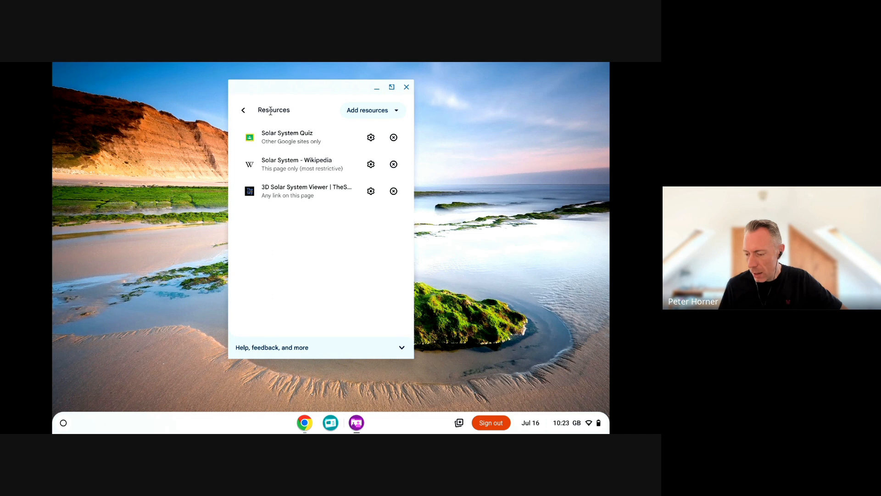
# Start and cancel adding a link resource, then return to the Start new session overview.
pyautogui.click(368, 109)
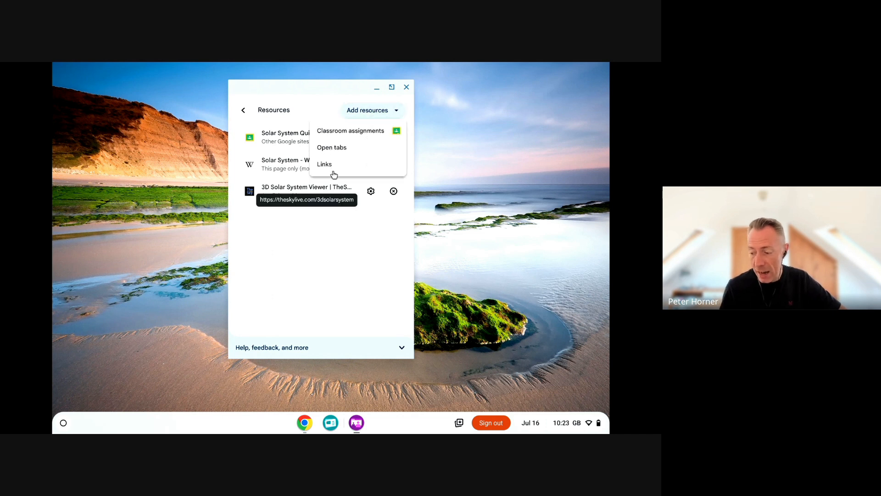
pyautogui.click(324, 164)
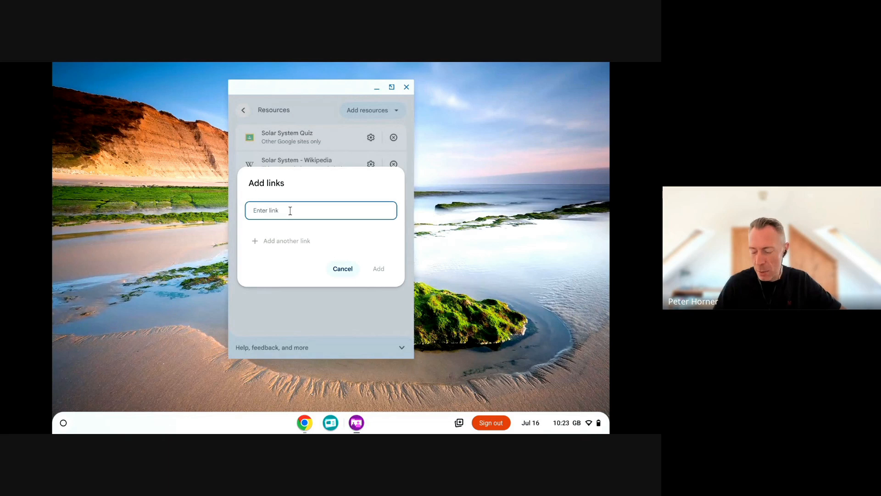
pyautogui.moveTo(334, 284)
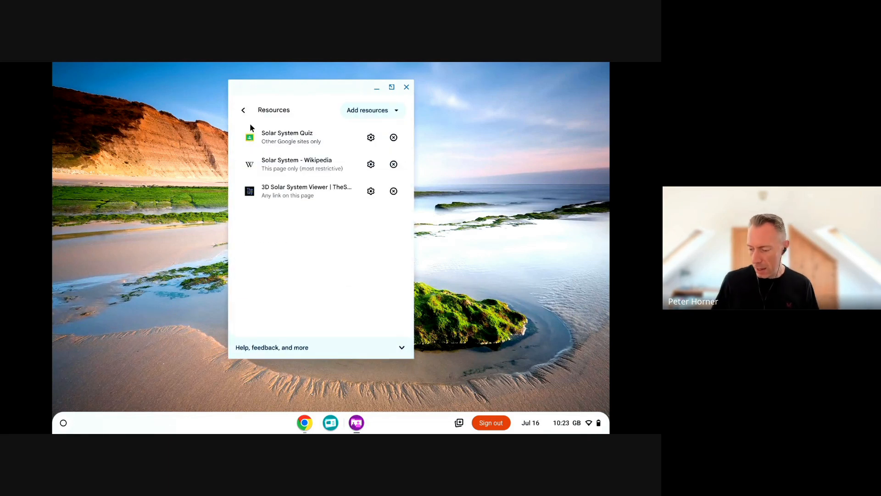
pyautogui.click(243, 109)
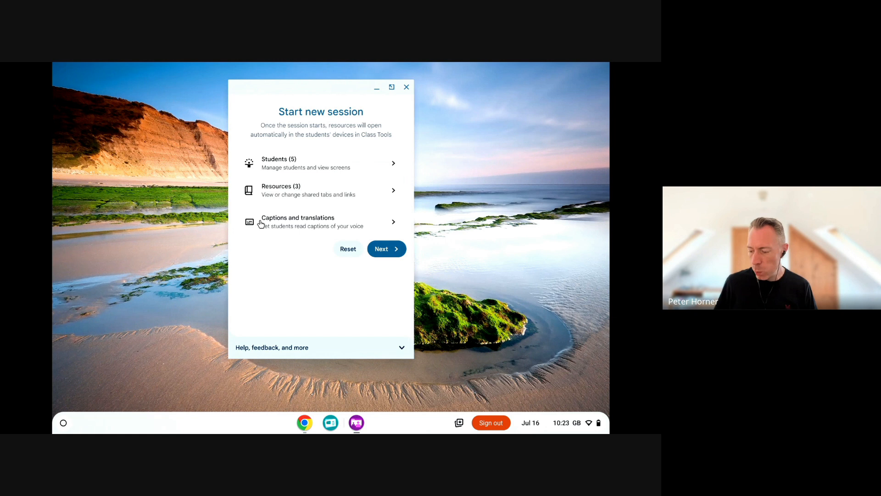
# Switch on 'Show captions on my screen' in Captions and translations and close the dialog.
pyautogui.click(321, 221)
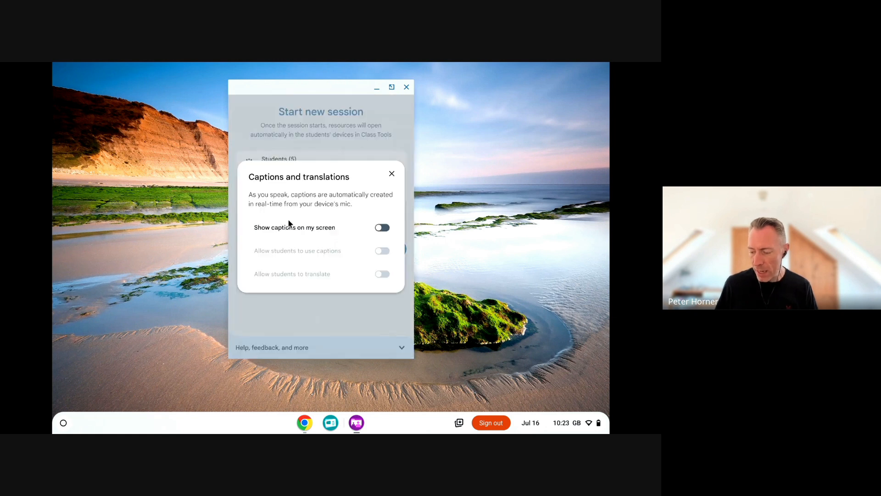
pyautogui.click(382, 226)
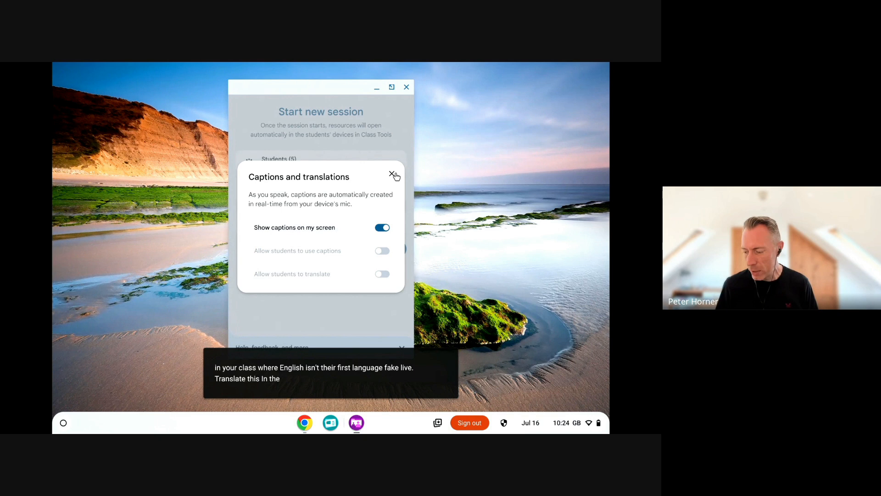
pyautogui.click(392, 173)
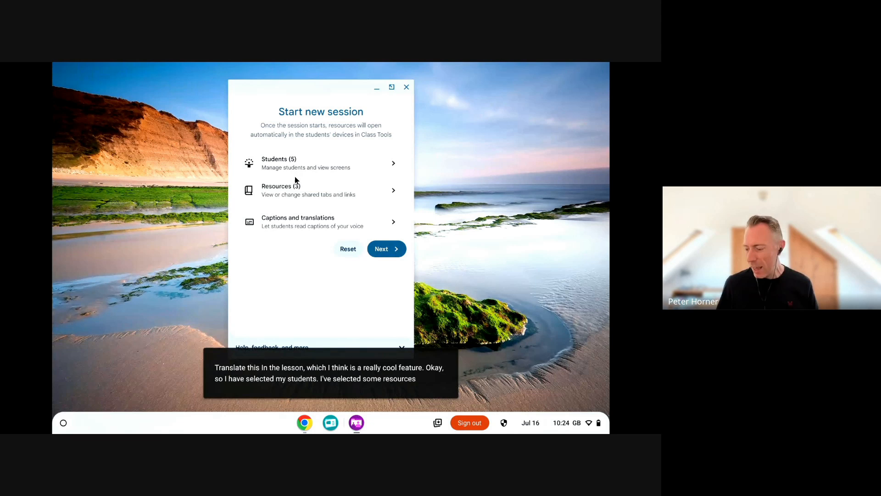
# Start the session with 30 minutes length and 'Only allow Class Tools' kept on.
pyautogui.click(387, 249)
pyautogui.write('30')
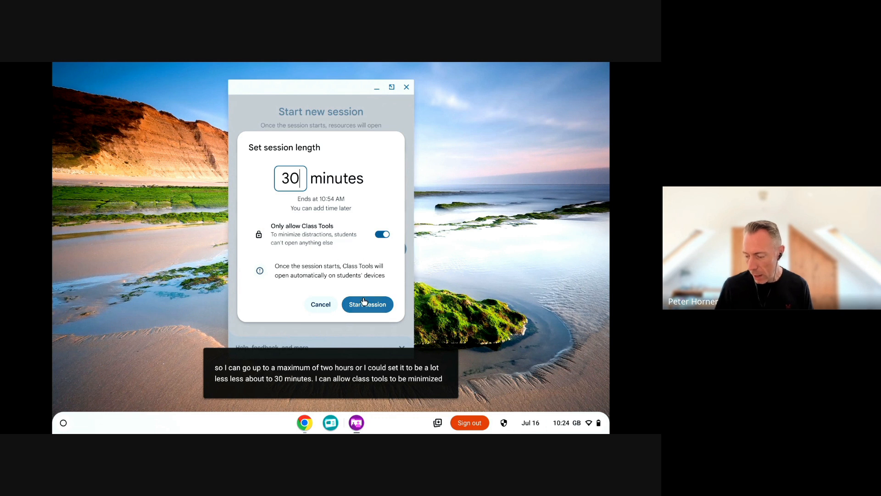
pyautogui.click(366, 304)
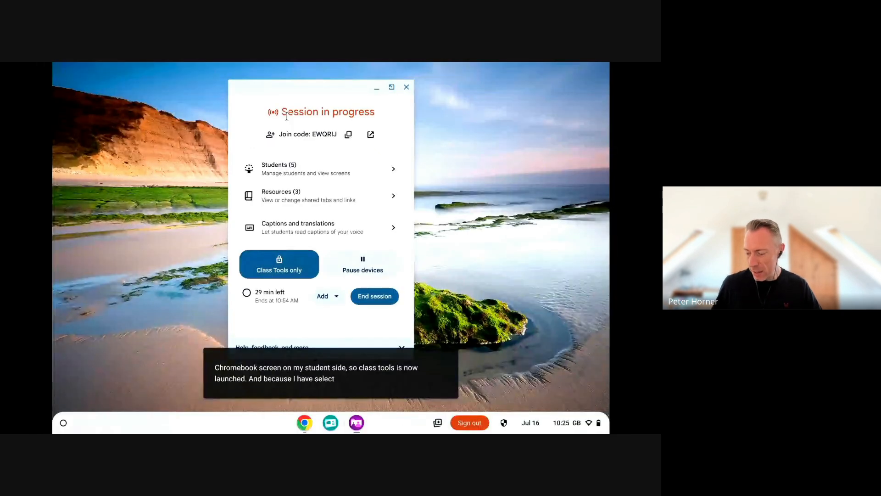
pyautogui.moveTo(279, 264)
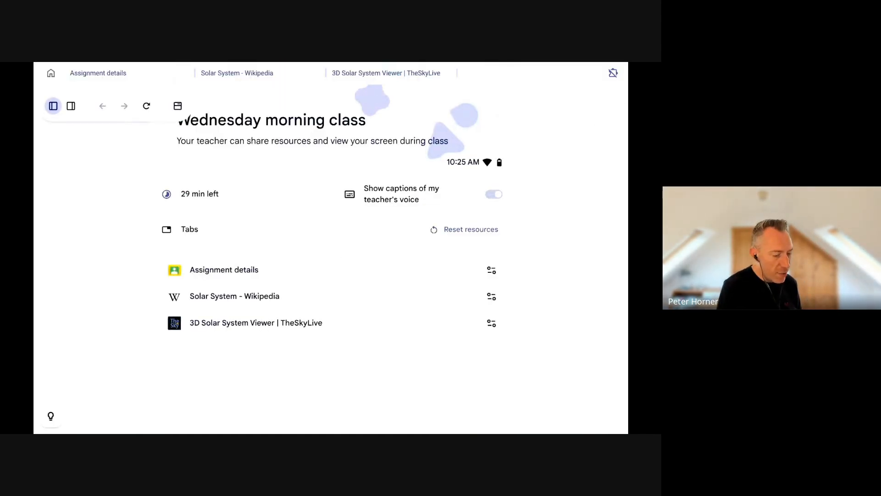
pyautogui.moveTo(579, 148)
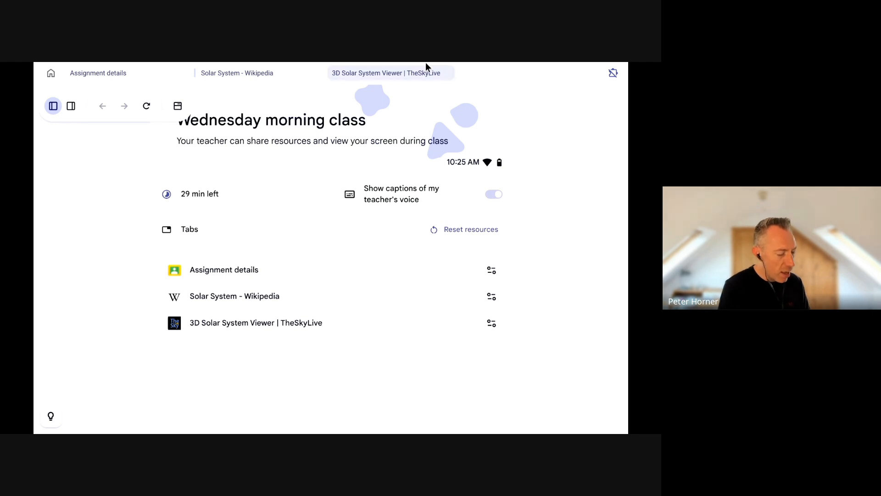
pyautogui.moveTo(149, 299)
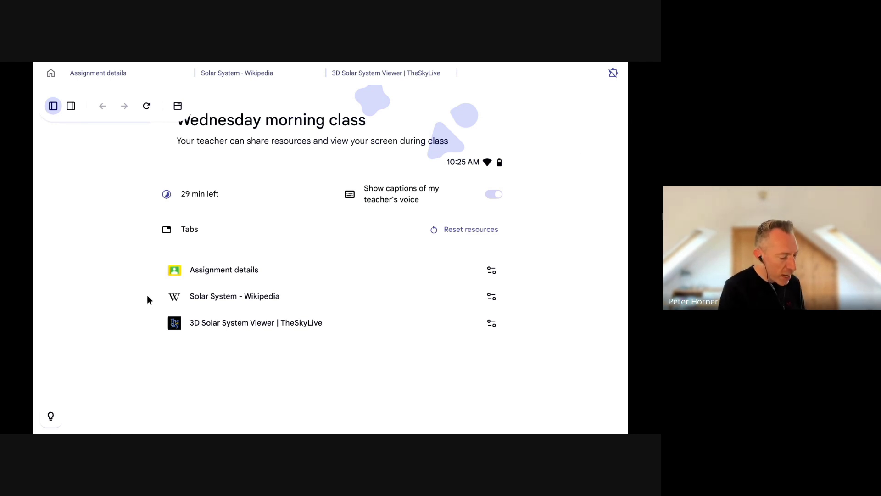
pyautogui.moveTo(505, 250)
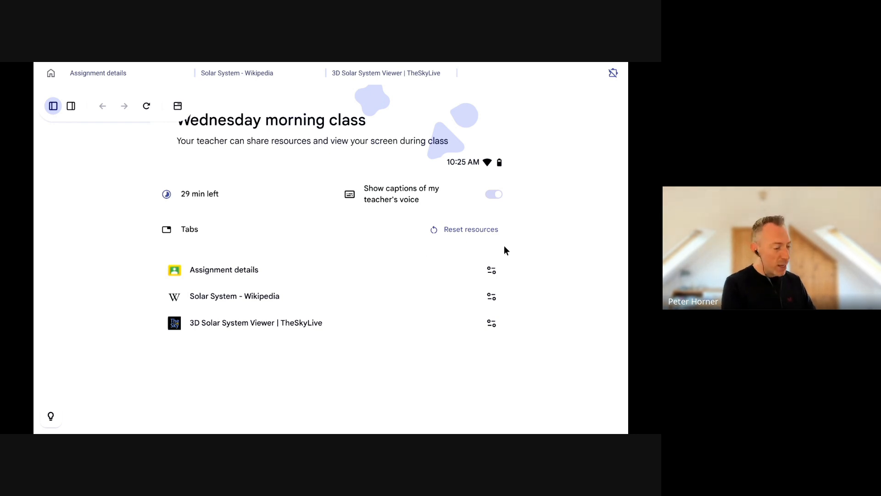
pyautogui.moveTo(302, 256)
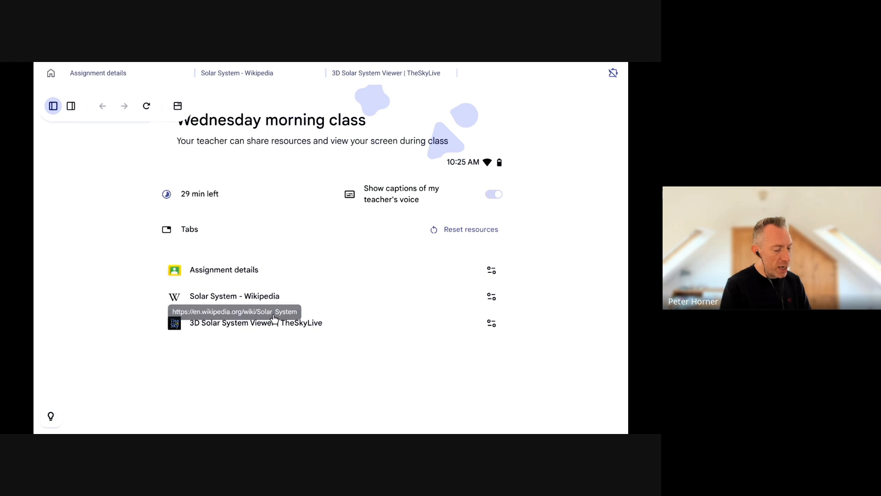
pyautogui.moveTo(496, 194)
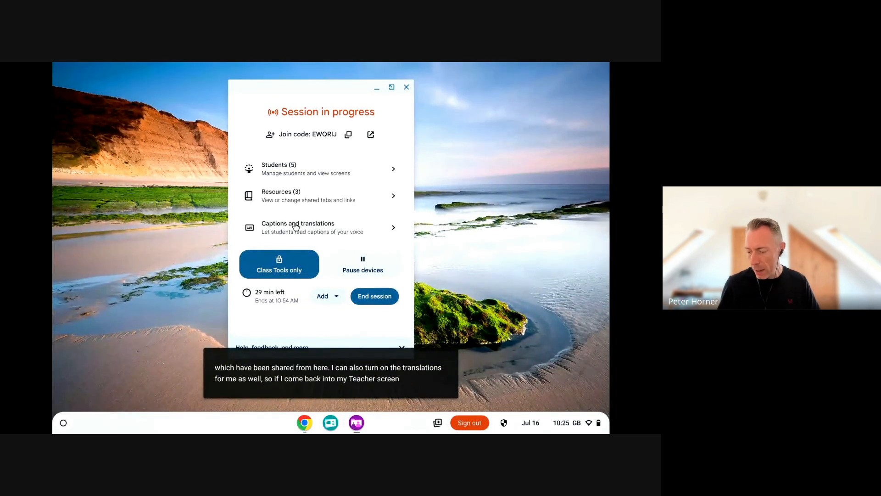
# Enable 'Allow students to use captions', show teacher captions on the student screen, and open Assignment details.
pyautogui.click(298, 227)
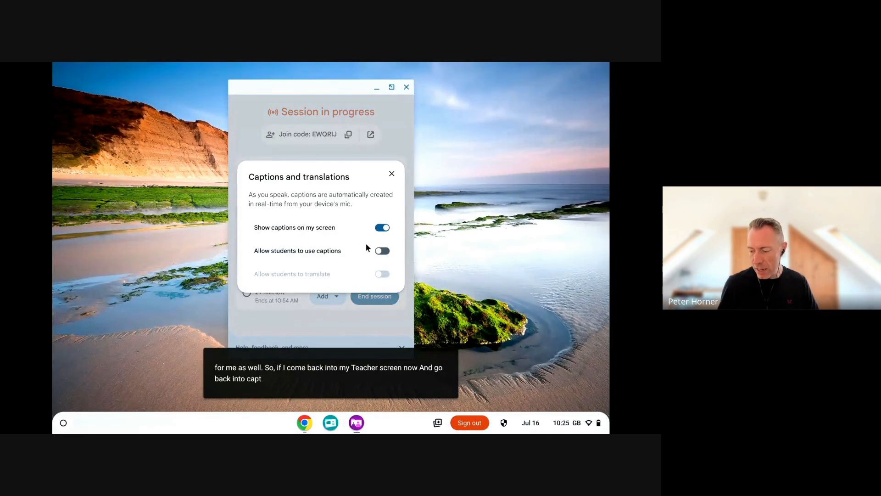
pyautogui.click(382, 251)
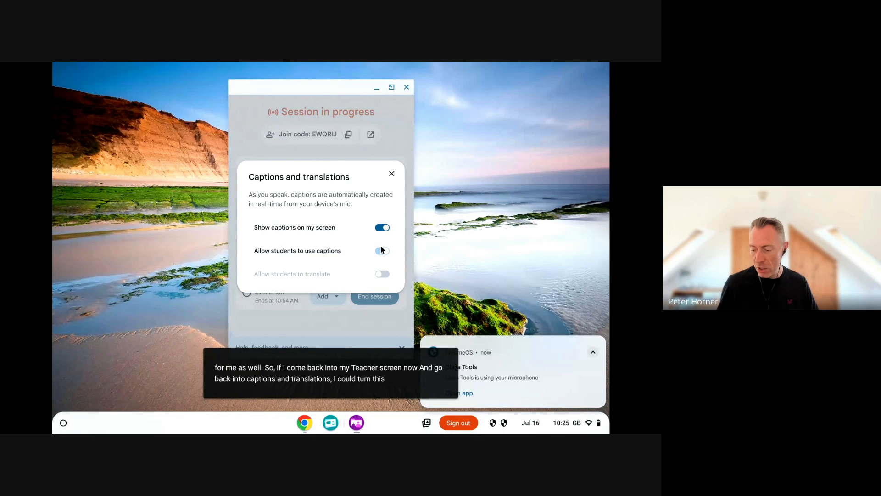
pyautogui.click(382, 251)
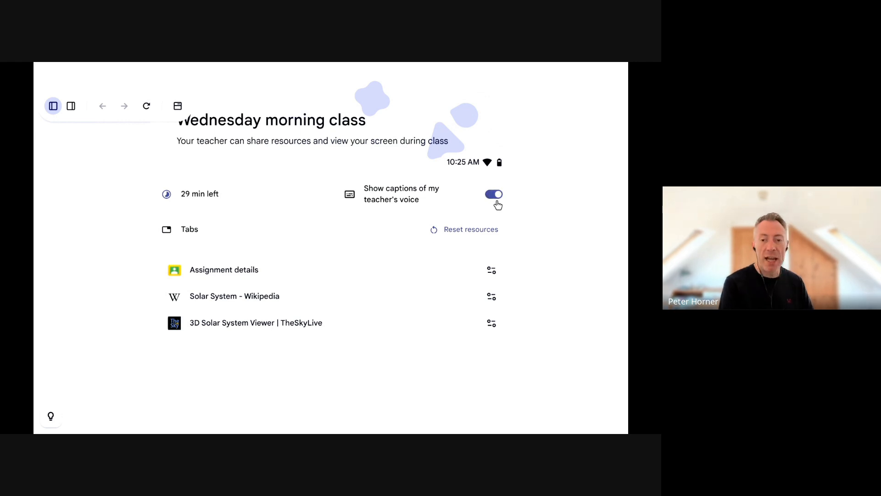
pyautogui.click(494, 194)
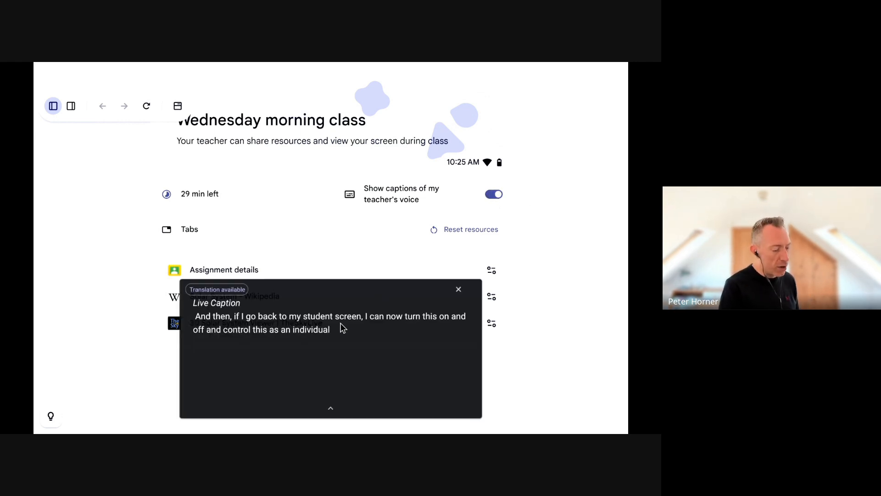
pyautogui.click(216, 289)
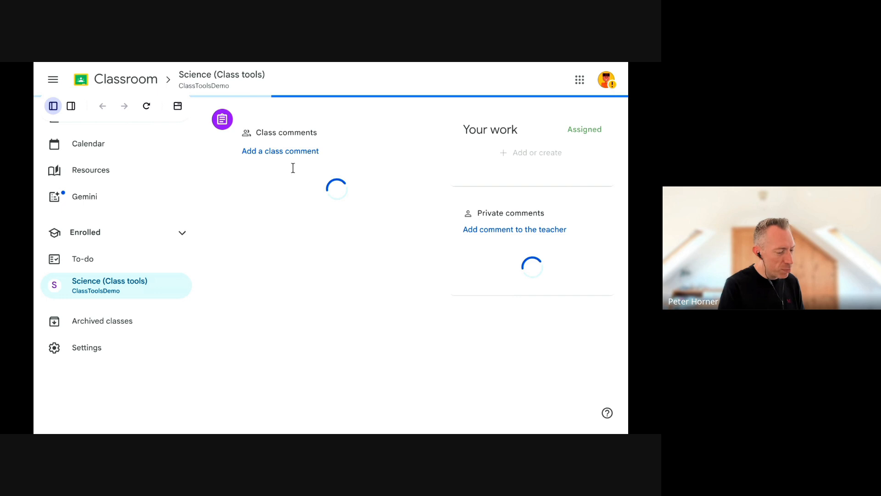
# On the student device switch to the 3D Solar System Viewer tab and accept its consent prompt.
pyautogui.click(532, 153)
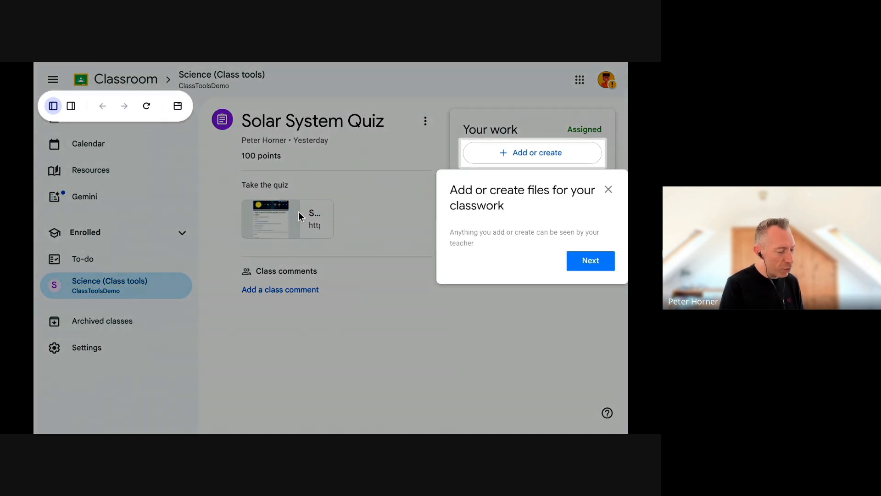
pyautogui.moveTo(610, 186)
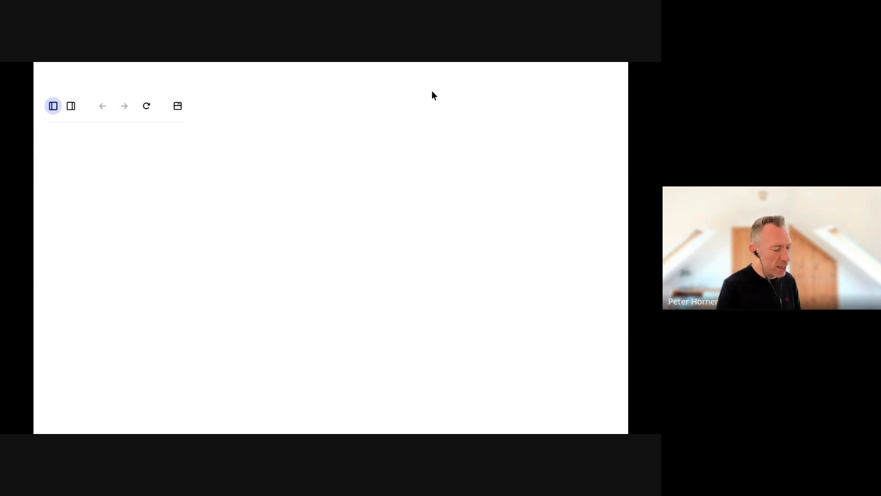
pyautogui.moveTo(356, 109)
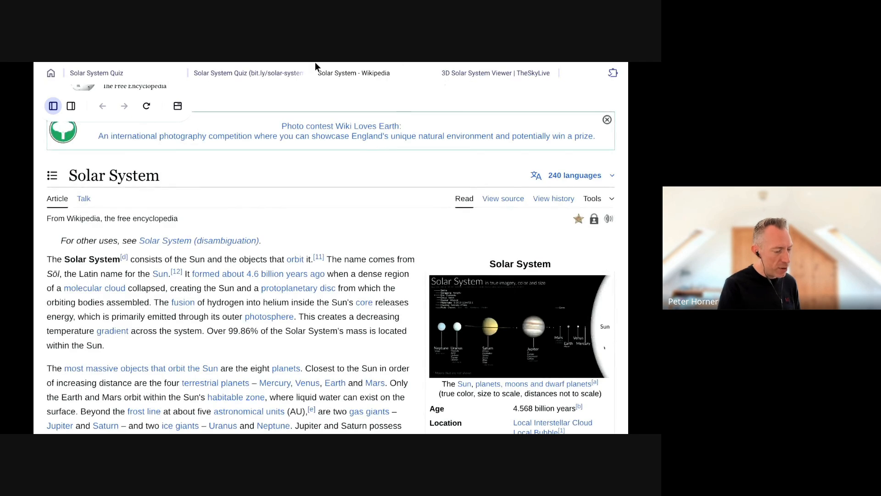
pyautogui.click(495, 72)
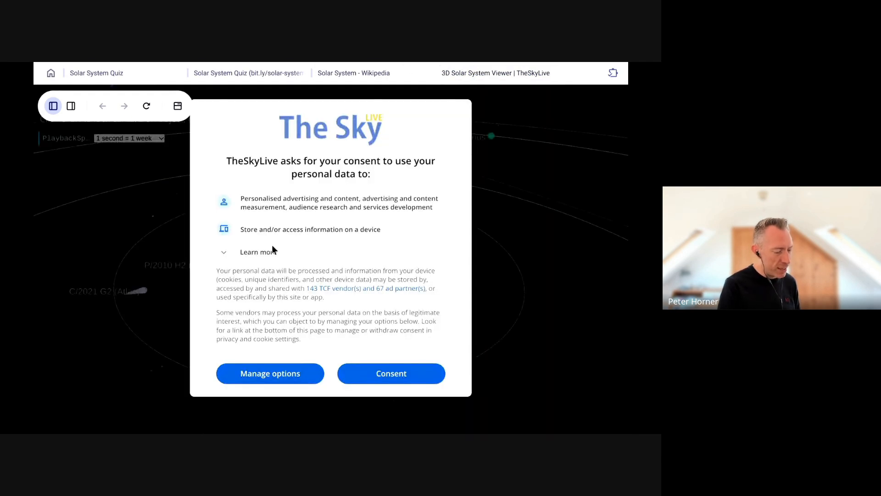
pyautogui.click(392, 374)
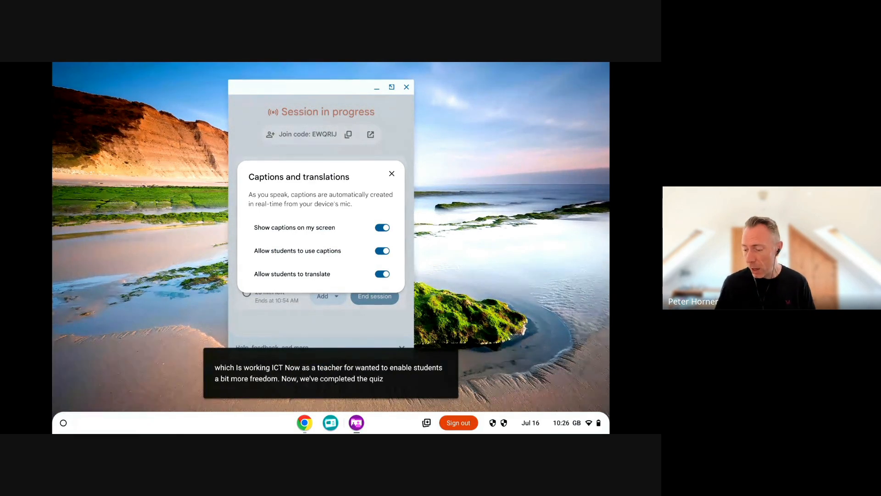
# Switch off 'Class Tools only' and launch another app from the student shelf.
pyautogui.click(392, 173)
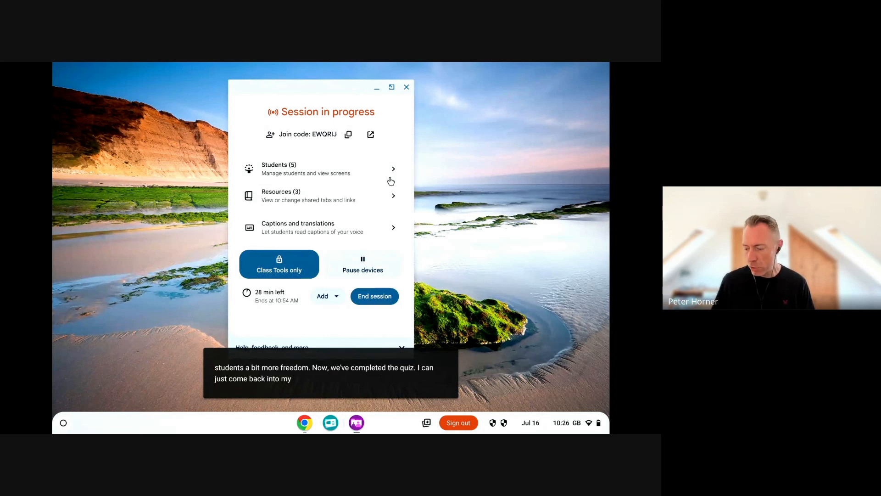
pyautogui.click(279, 264)
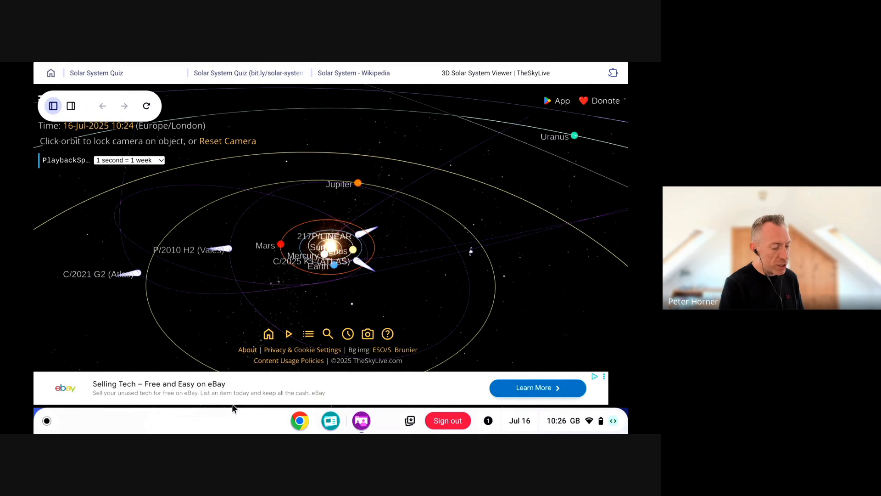
pyautogui.moveTo(315, 418)
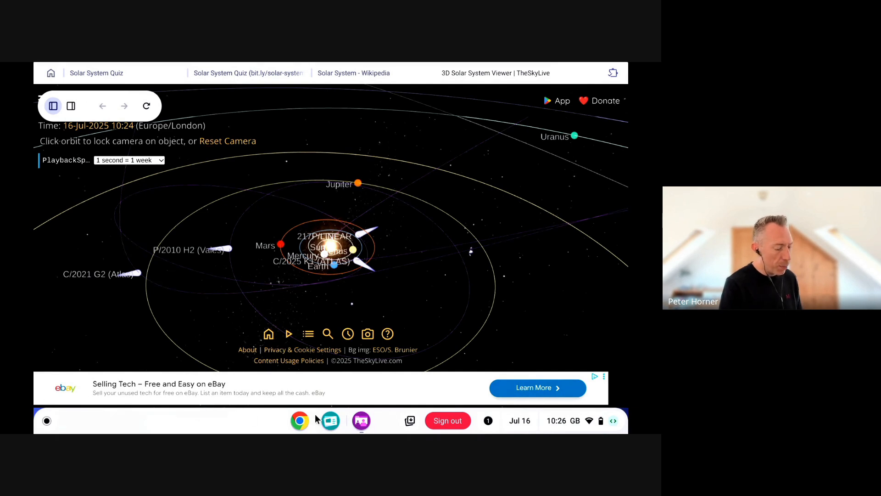
pyautogui.click(194, 73)
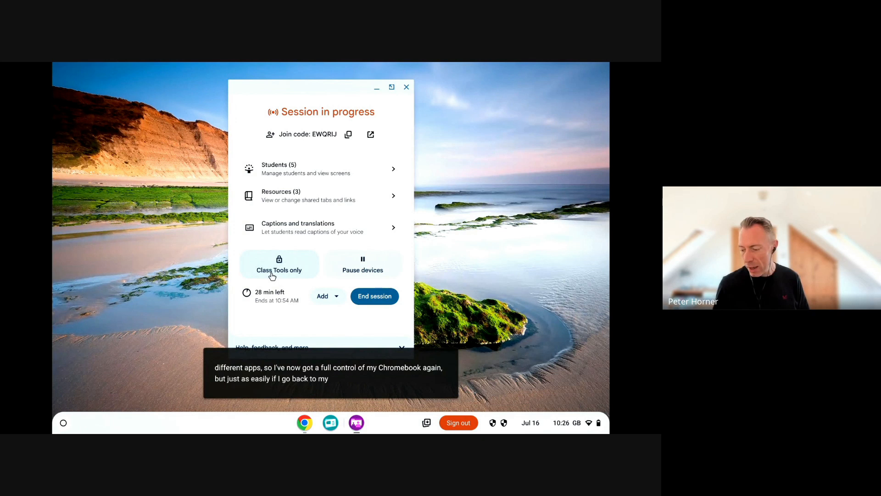
pyautogui.moveTo(279, 265)
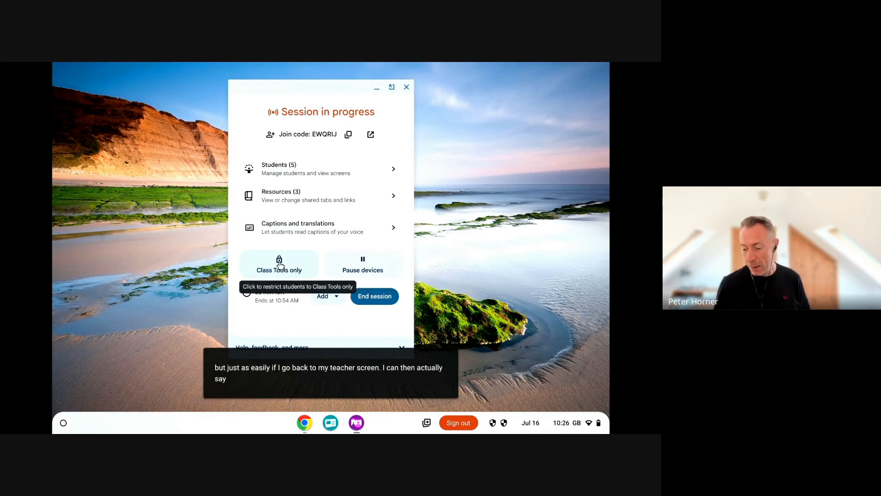
# Re-enable 'Class Tools only', locking the student device to Class Tools again.
pyautogui.click(280, 265)
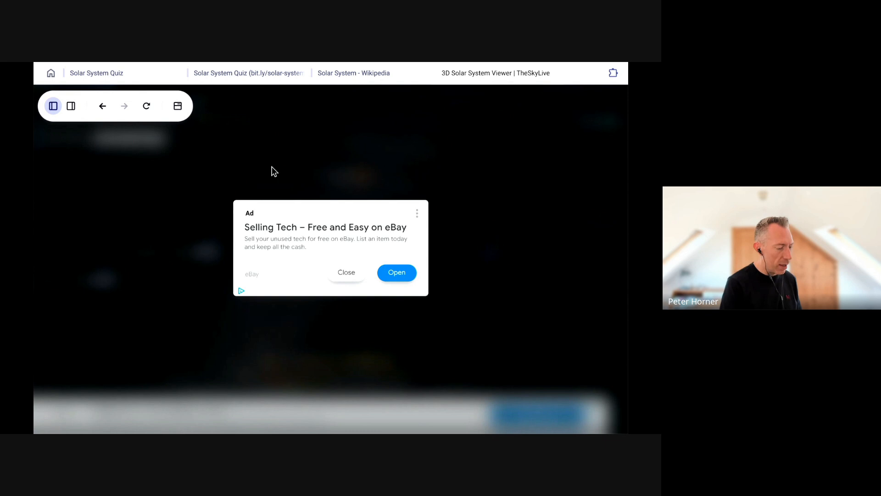
pyautogui.click(346, 273)
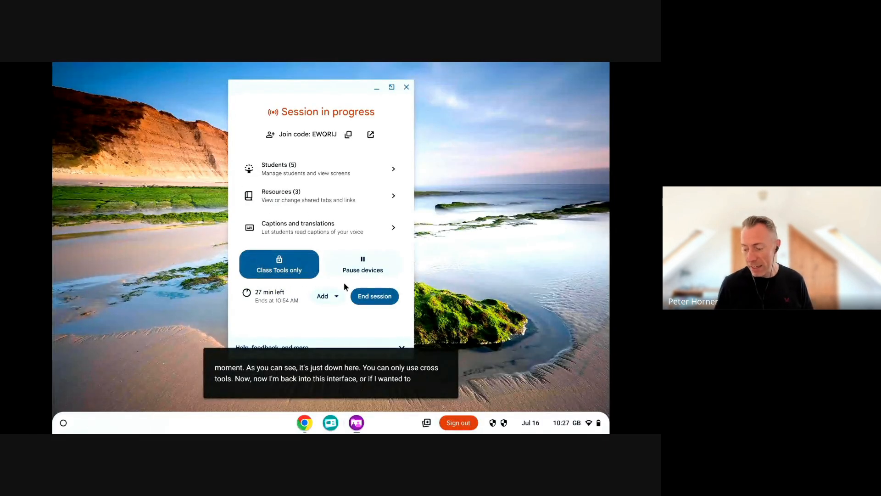
pyautogui.moveTo(362, 265)
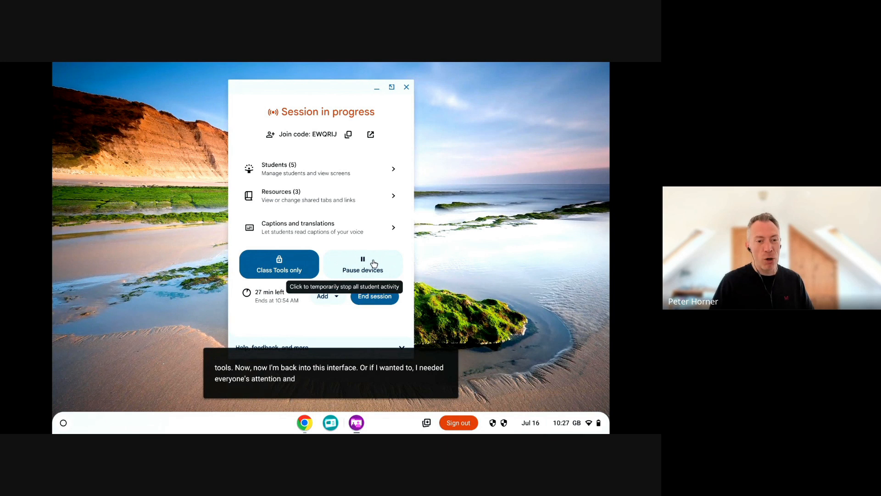
# Pause all student devices to show the lock screen, then resume them.
pyautogui.click(363, 265)
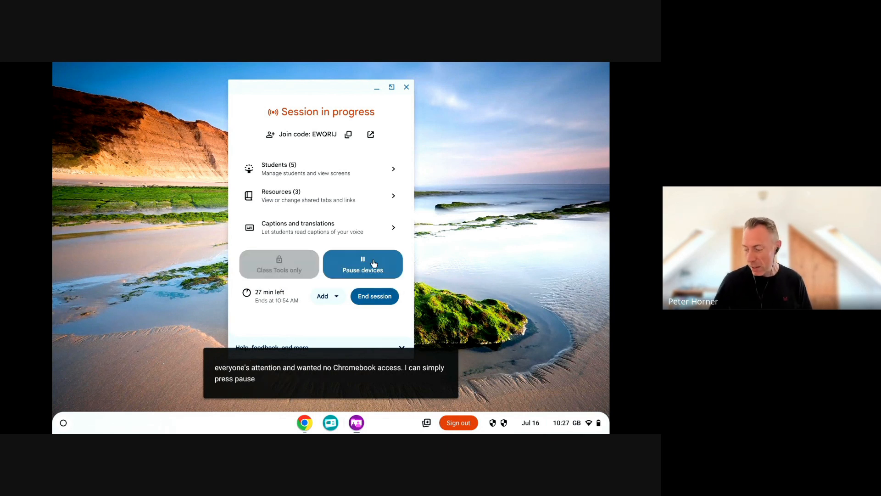
pyautogui.click(361, 265)
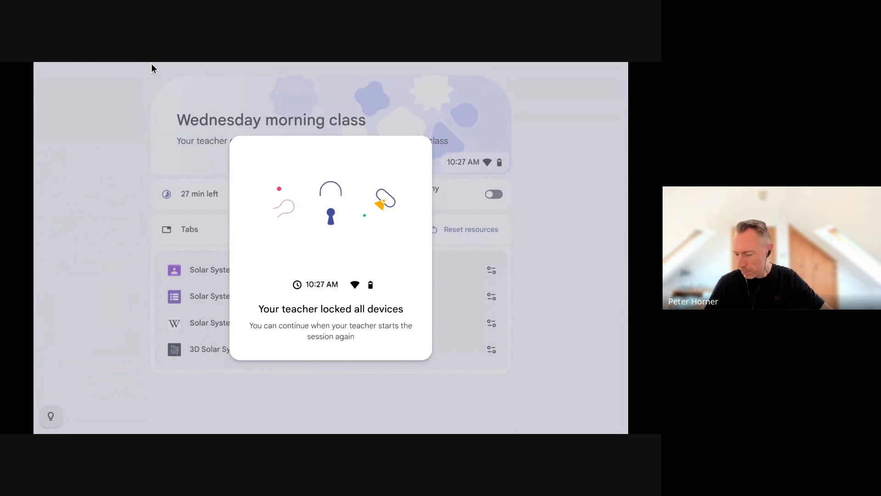
pyautogui.click(363, 264)
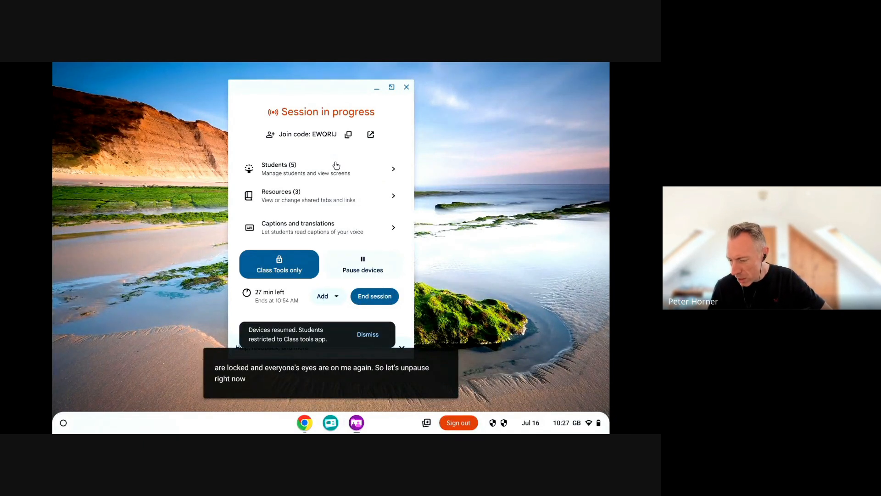
# View student 2 ClassToolsDemo's screen remotely from the Students list.
pyautogui.click(306, 169)
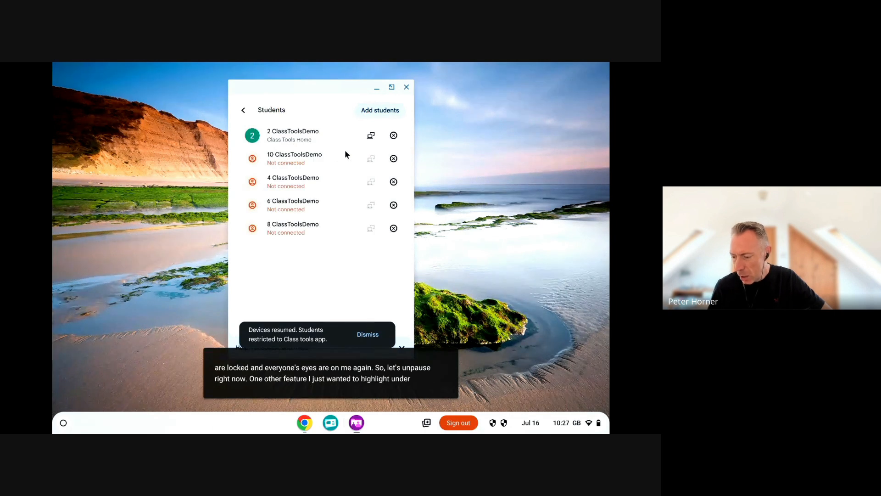
pyautogui.moveTo(370, 135)
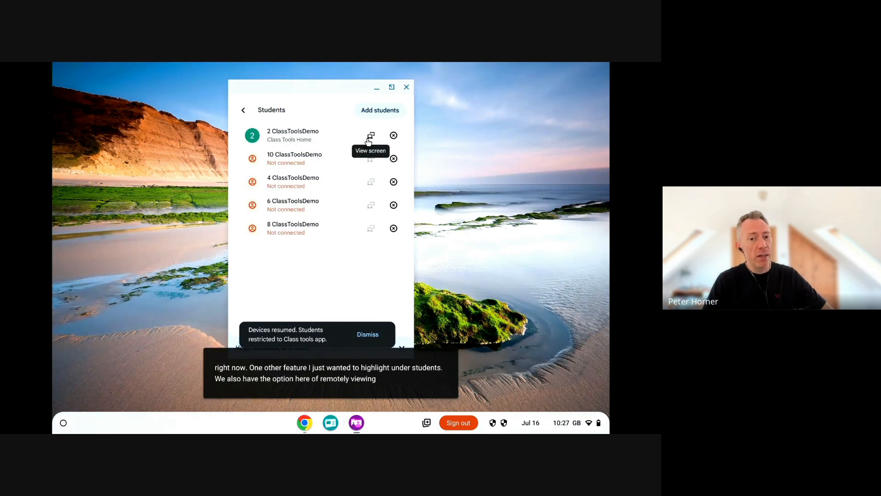
pyautogui.click(367, 334)
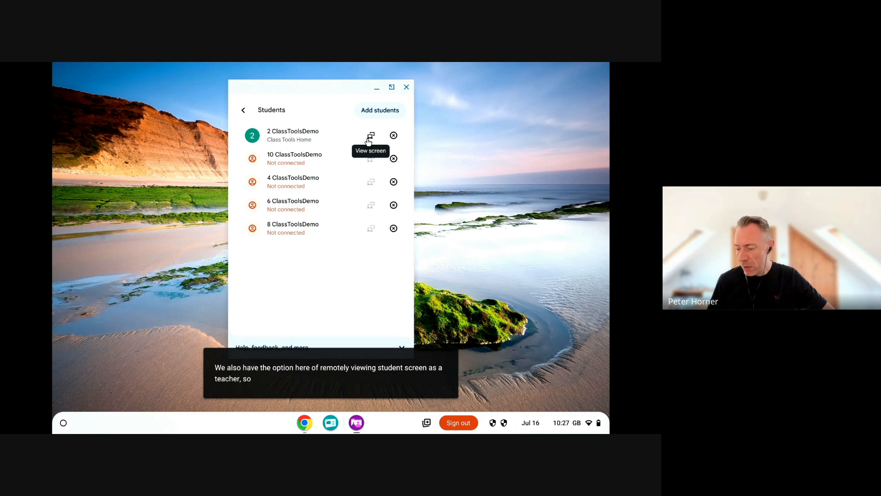
pyautogui.moveTo(327, 198)
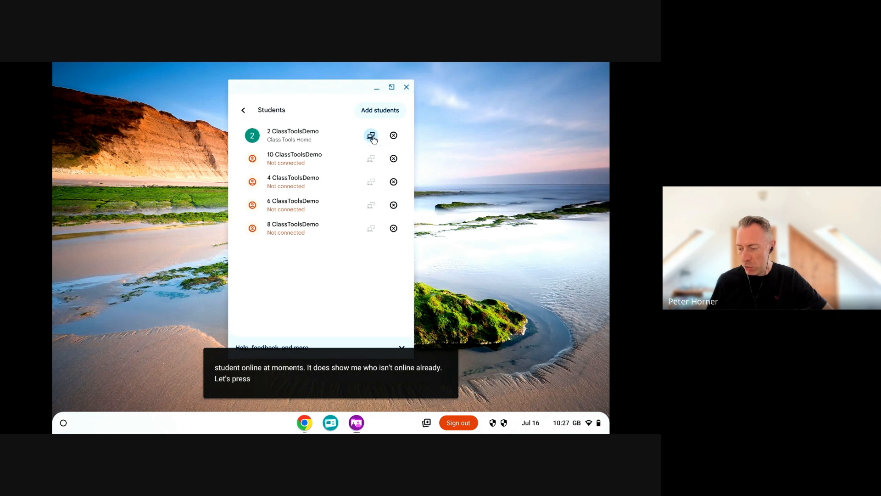
pyautogui.click(371, 136)
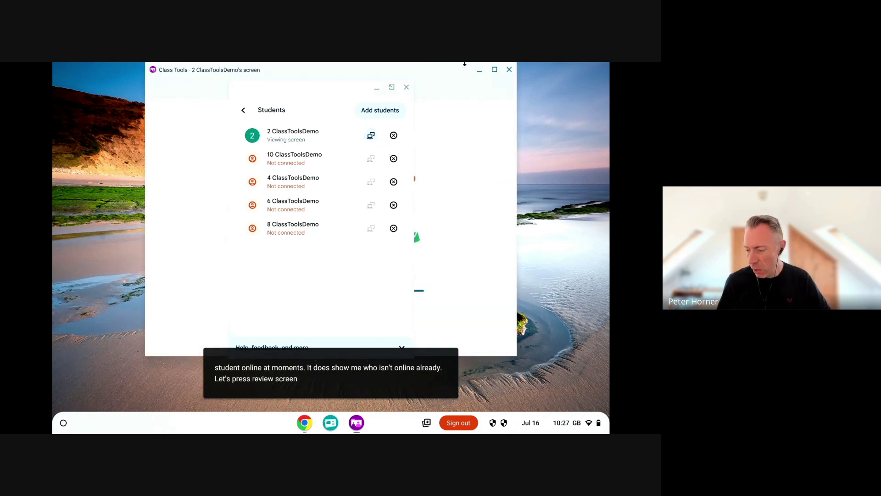
pyautogui.click(370, 135)
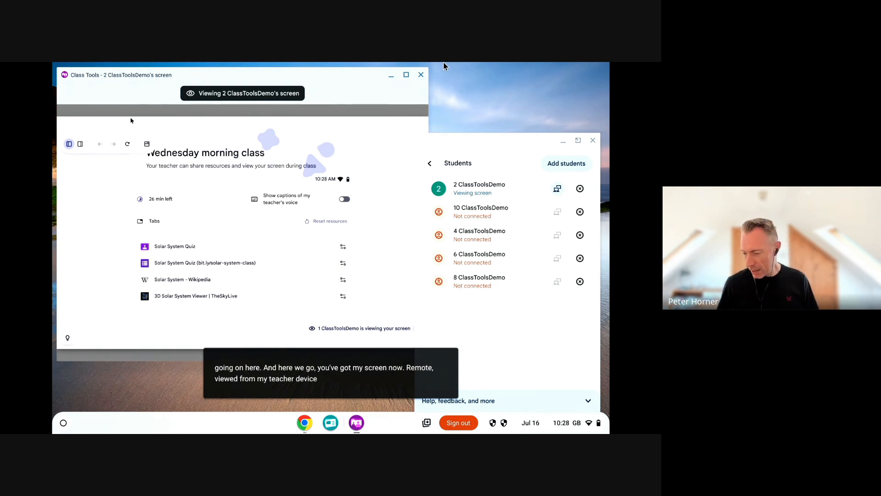
# Return to the session overview and end the class session.
pyautogui.click(430, 164)
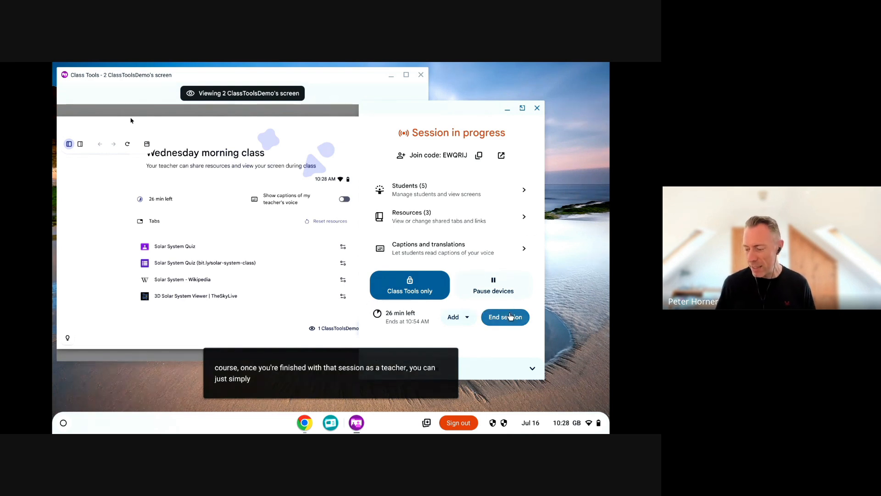
pyautogui.click(504, 317)
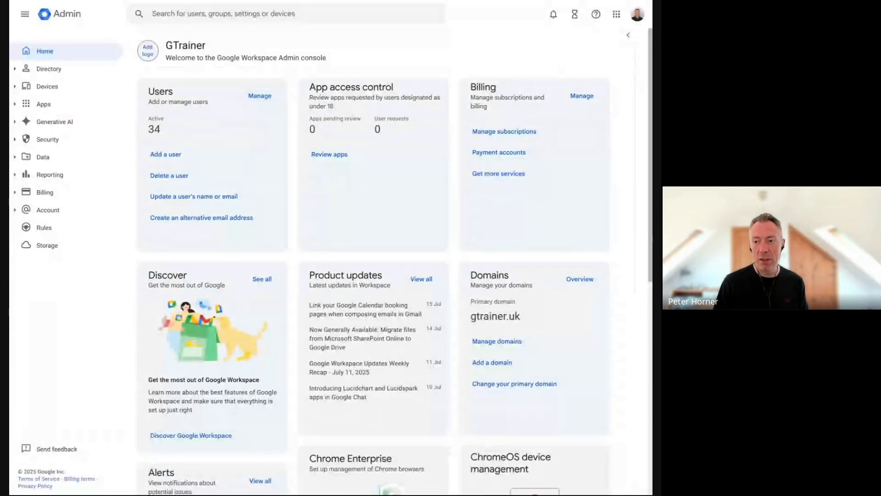
pyautogui.moveTo(47, 87)
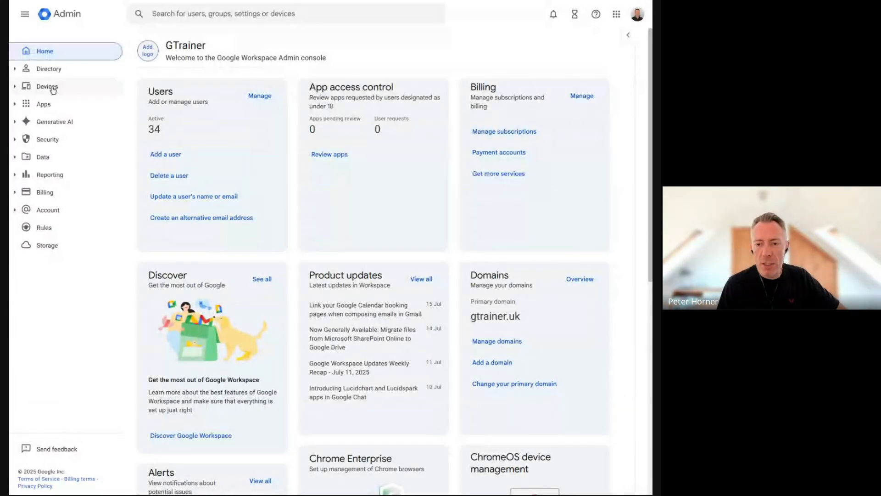
# Navigate to Devices > Chrome > Settings listing the organisational units.
pyautogui.click(47, 86)
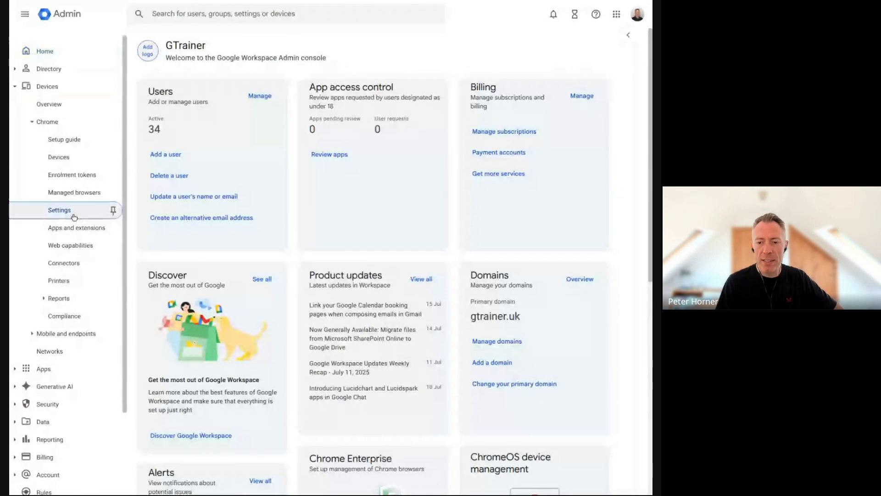
pyautogui.click(59, 209)
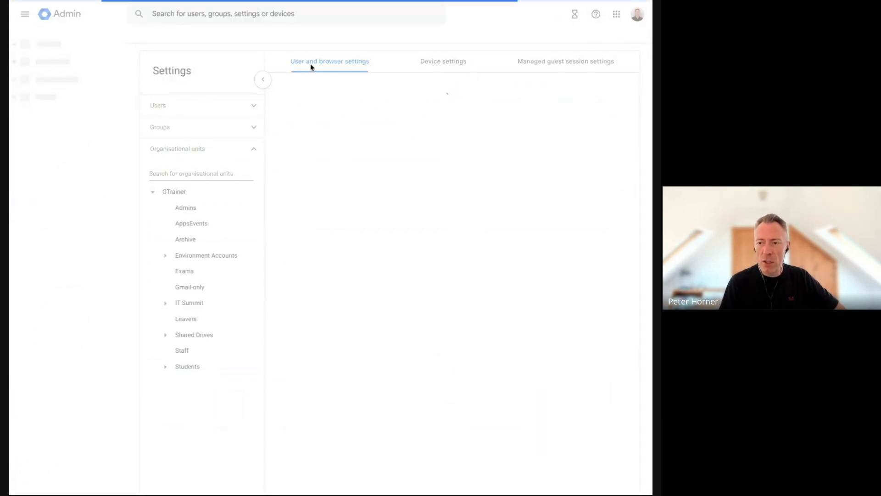
# Select the Staff OU, search settings for "class tools" and open the Class tools result.
pyautogui.click(182, 350)
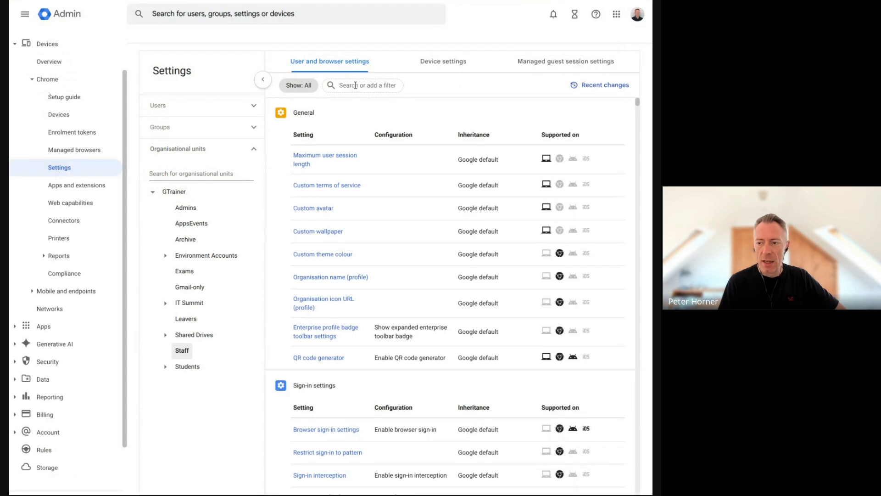
pyautogui.click(363, 85)
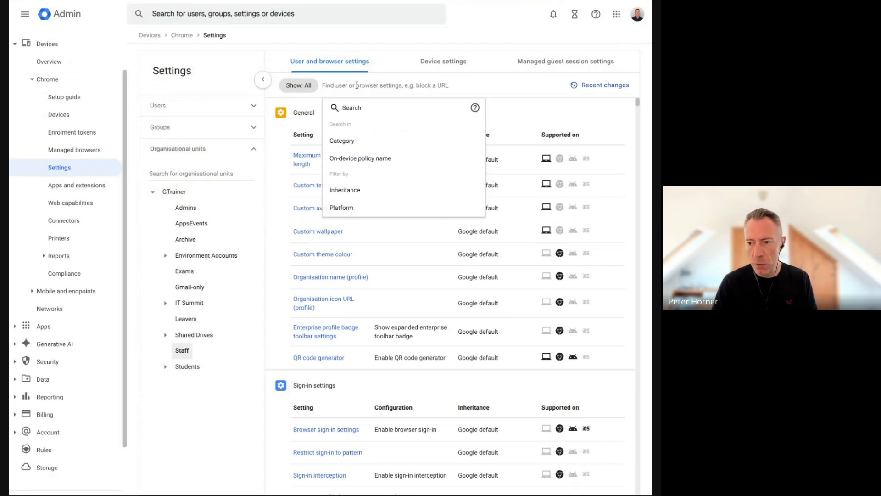
pyautogui.write('lasss tools')
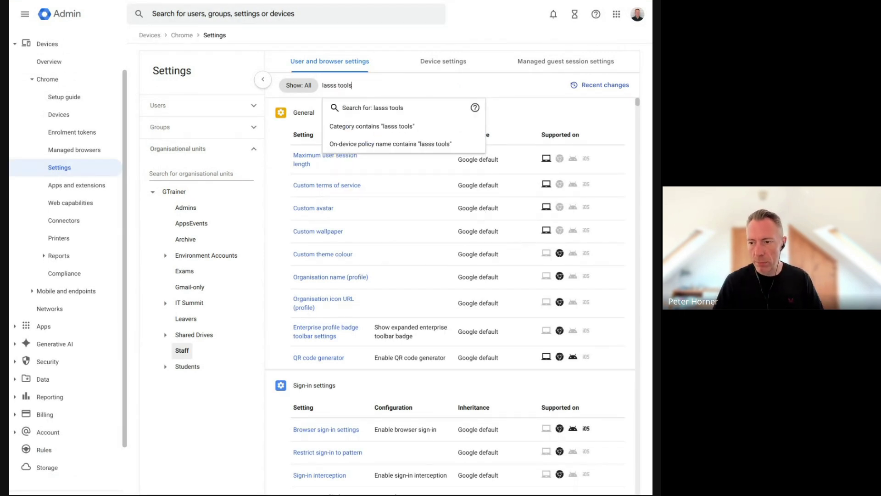
pyautogui.write('cl')
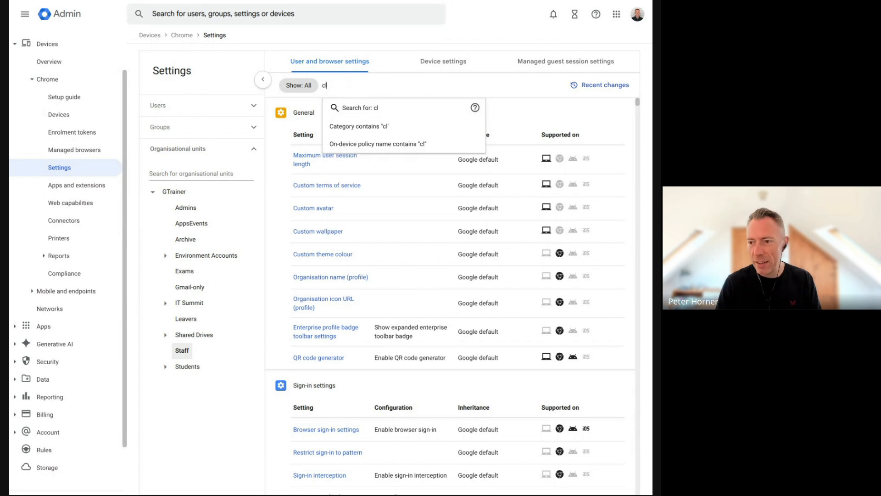
pyautogui.write('ass tools')
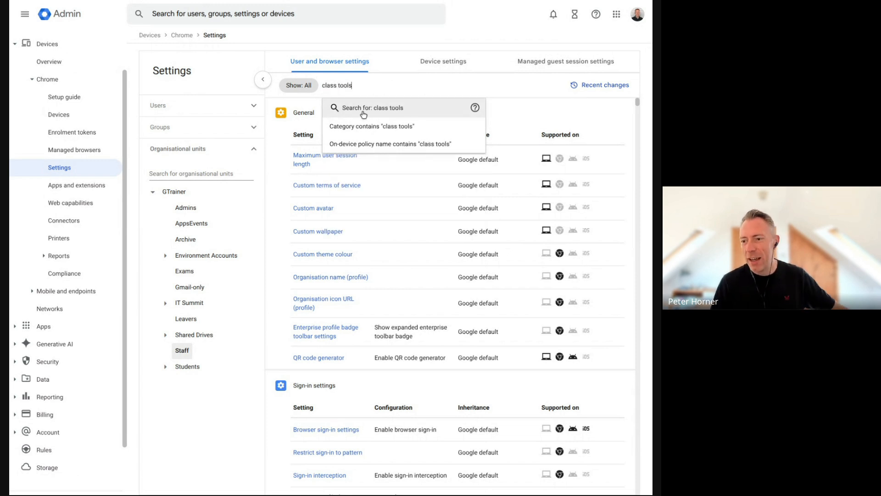
pyautogui.click(374, 108)
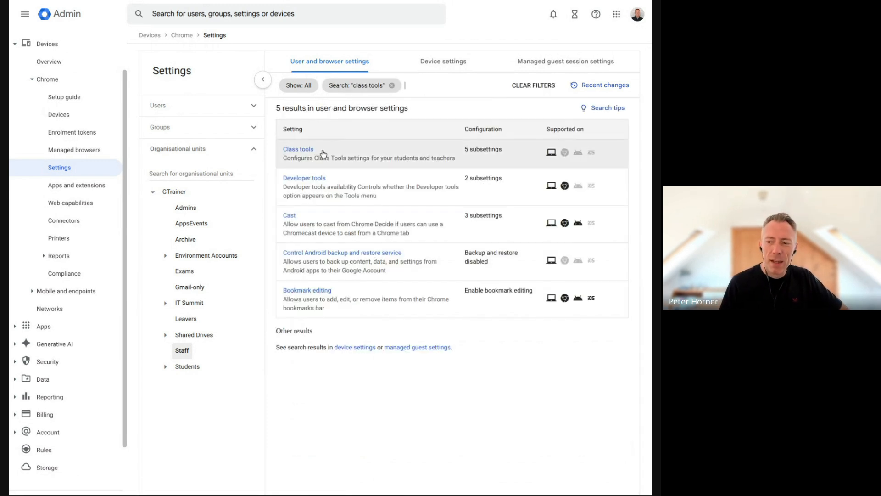
pyautogui.moveTo(186, 355)
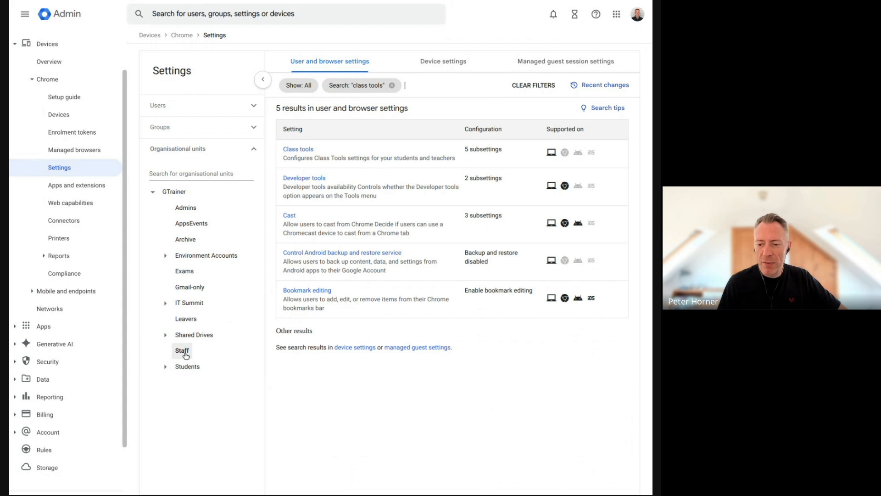
pyautogui.moveTo(189, 353)
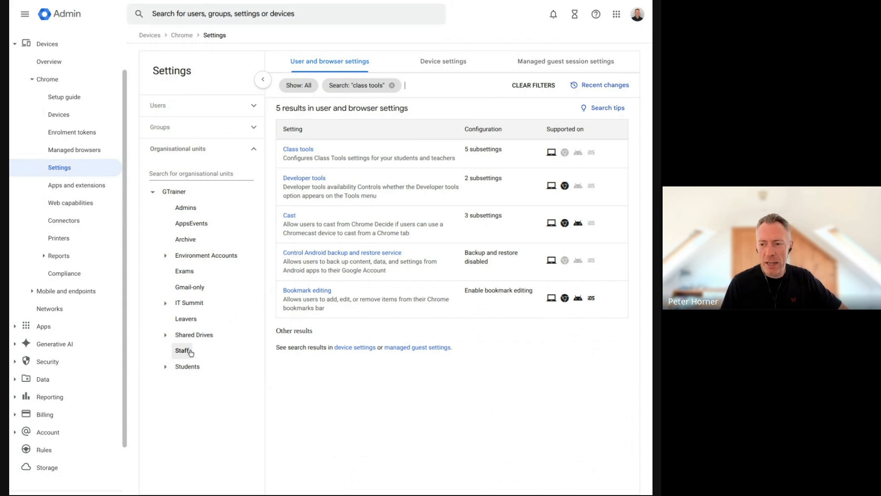
pyautogui.moveTo(337, 159)
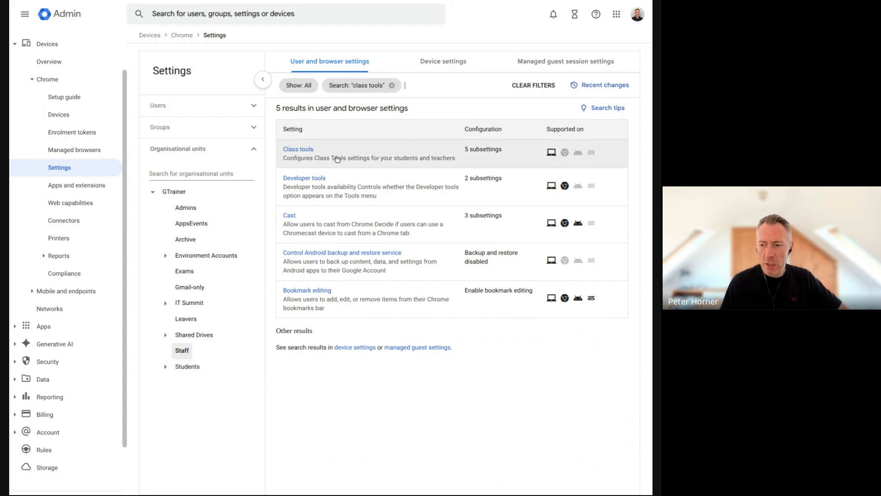
pyautogui.click(298, 149)
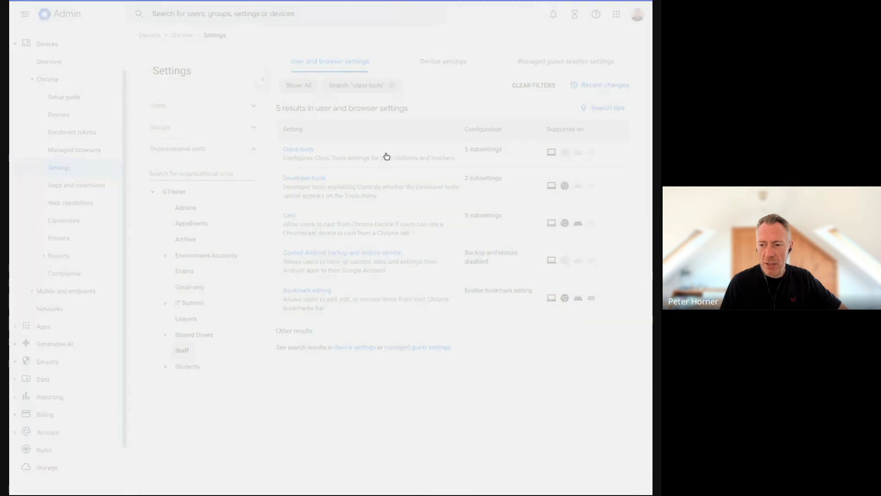
# Set Staff to Teacher mode, allowed only on managed networks.
pyautogui.click(299, 149)
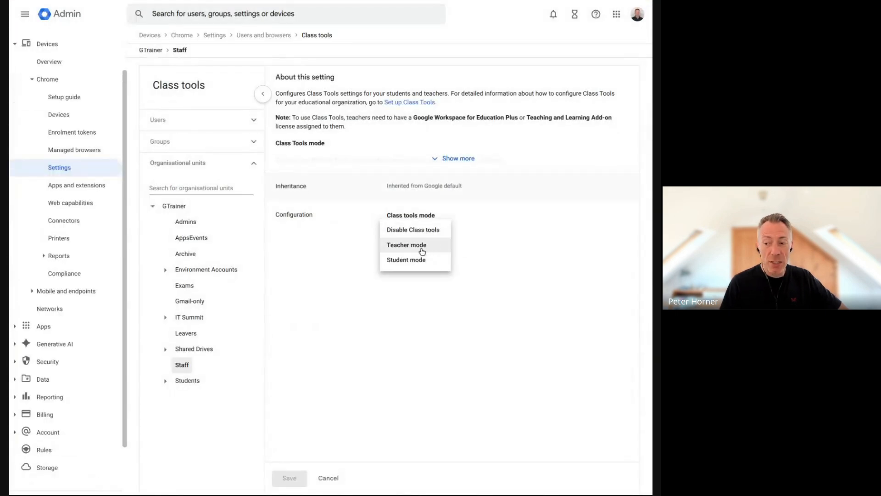
pyautogui.click(406, 245)
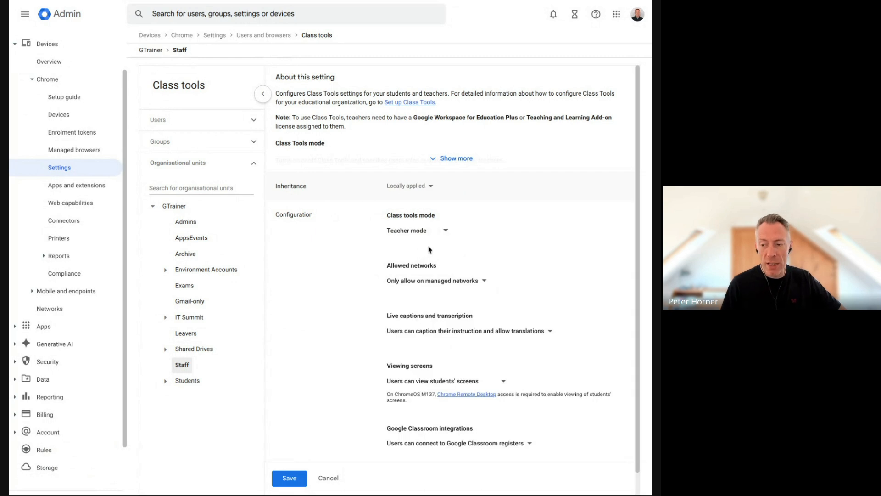
pyautogui.scroll(3)
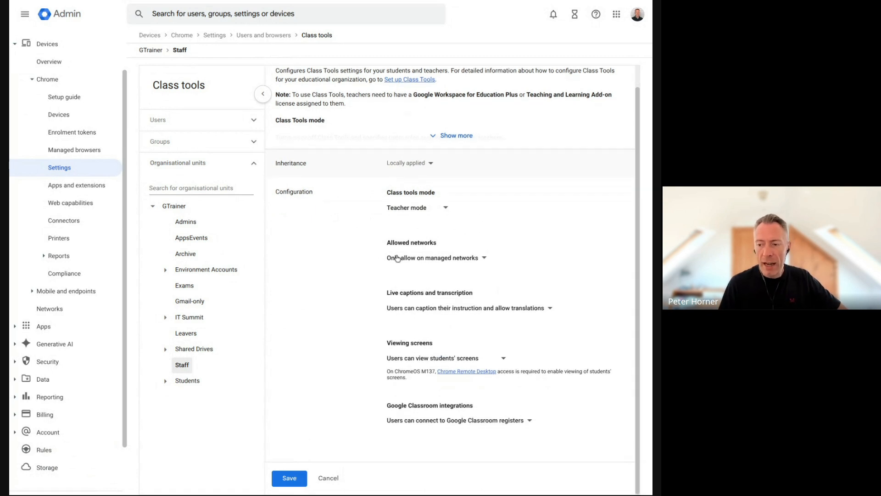
pyautogui.click(433, 257)
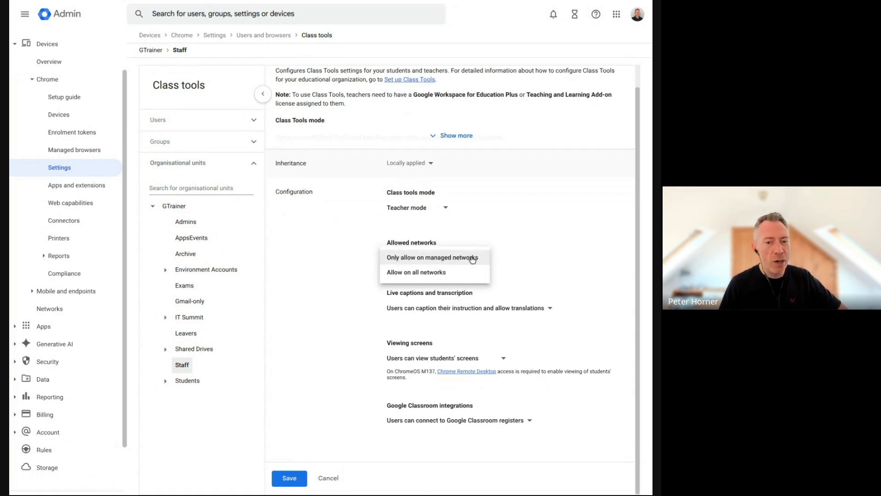
pyautogui.moveTo(472, 260)
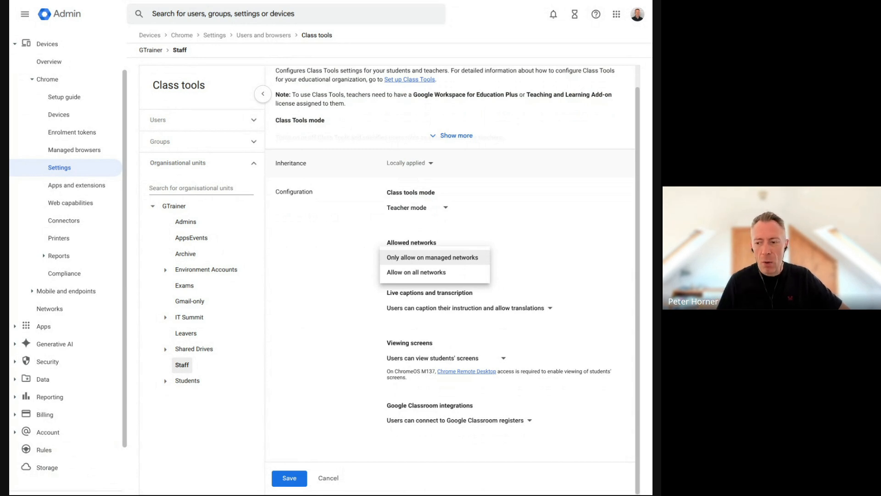
pyautogui.moveTo(413, 264)
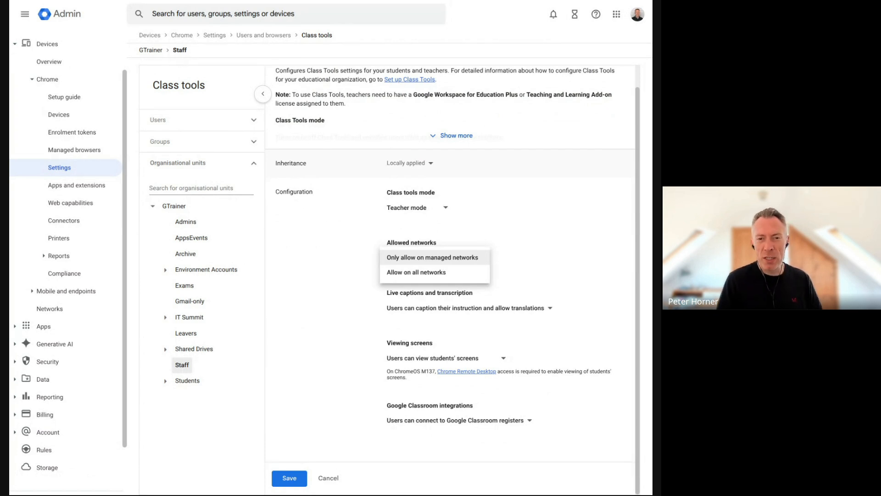
pyautogui.moveTo(516, 250)
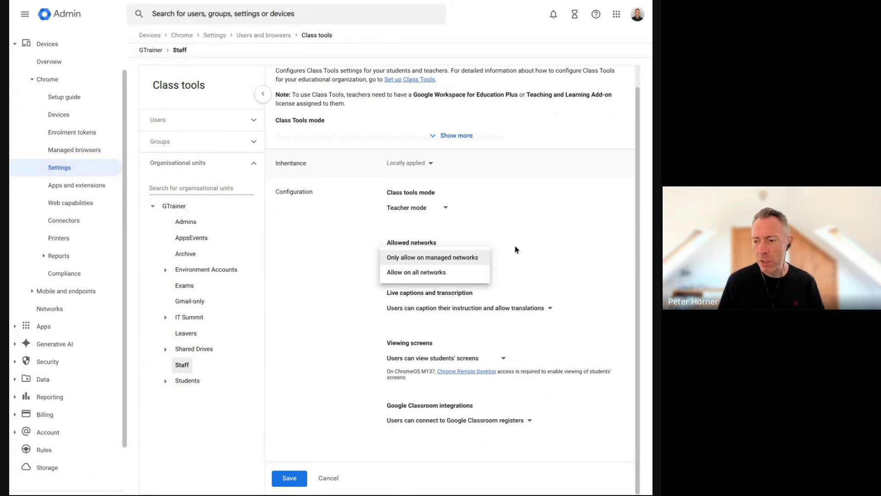
pyautogui.click(432, 258)
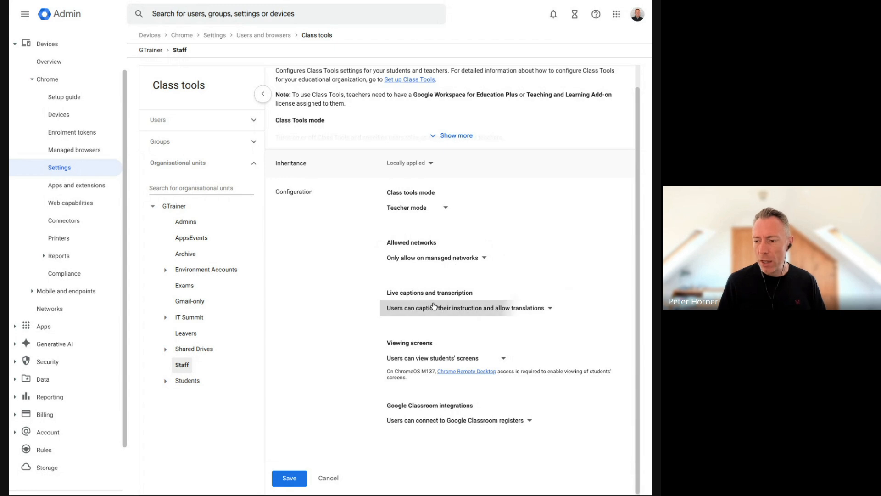
# Keep screen viewing and Classroom integration enabled, then save the Staff settings.
pyautogui.click(467, 308)
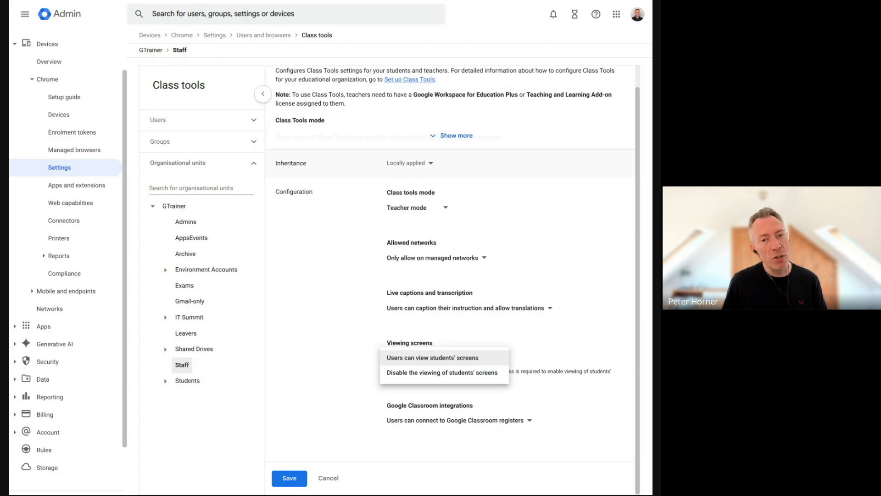
pyautogui.moveTo(460, 362)
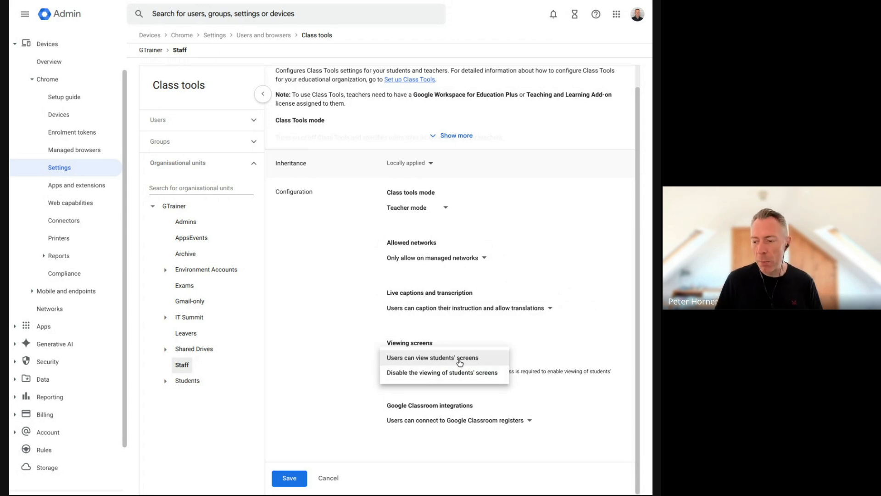
pyautogui.click(431, 357)
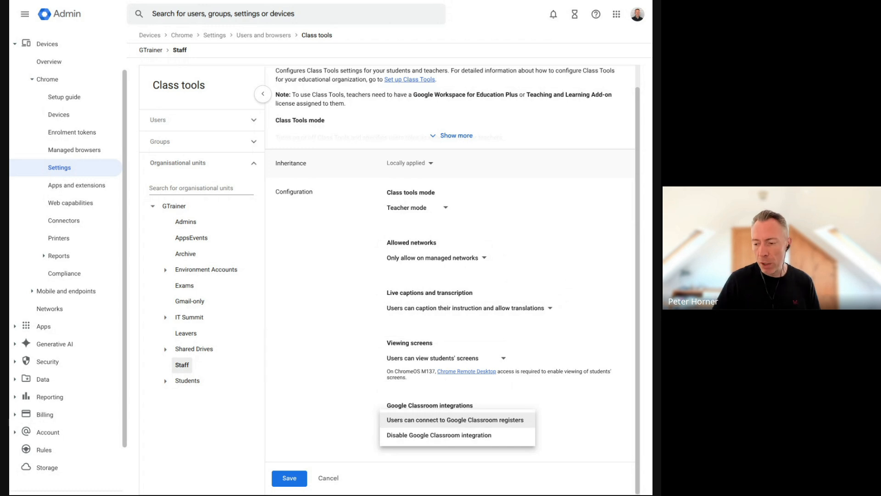
pyautogui.click(455, 419)
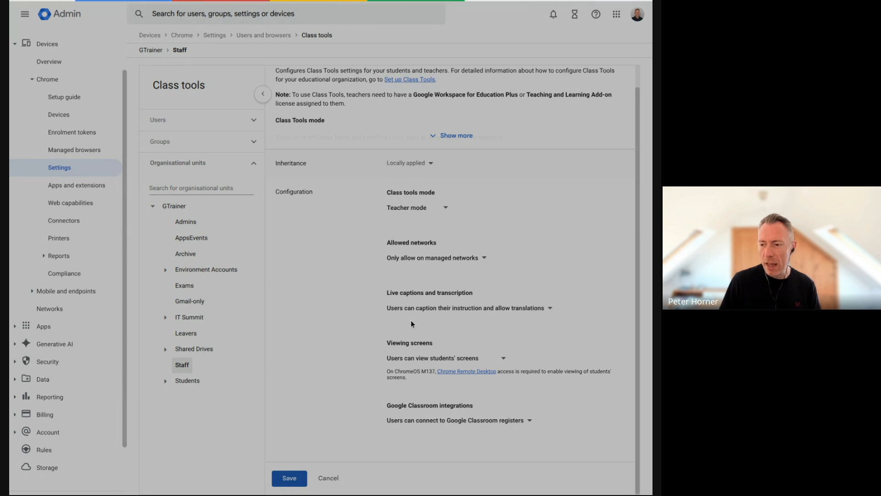
pyautogui.click(289, 478)
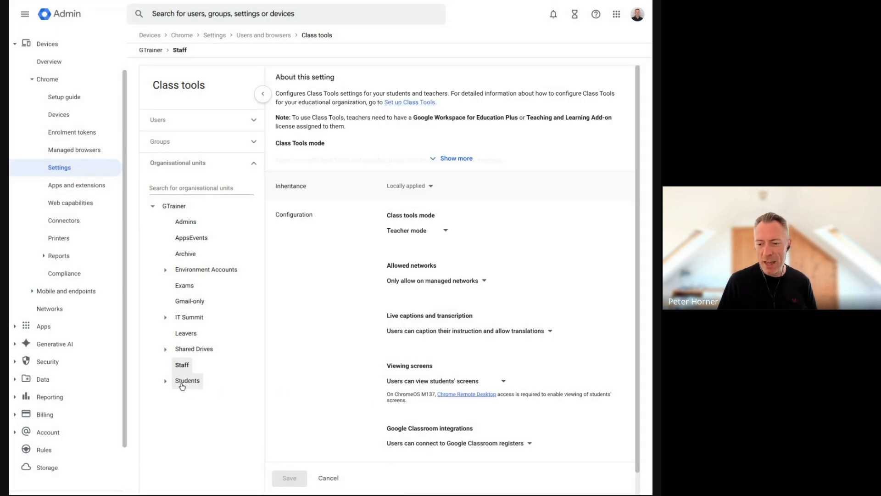
# Set the Students OU to Student mode on managed networks only and save it.
pyautogui.click(187, 380)
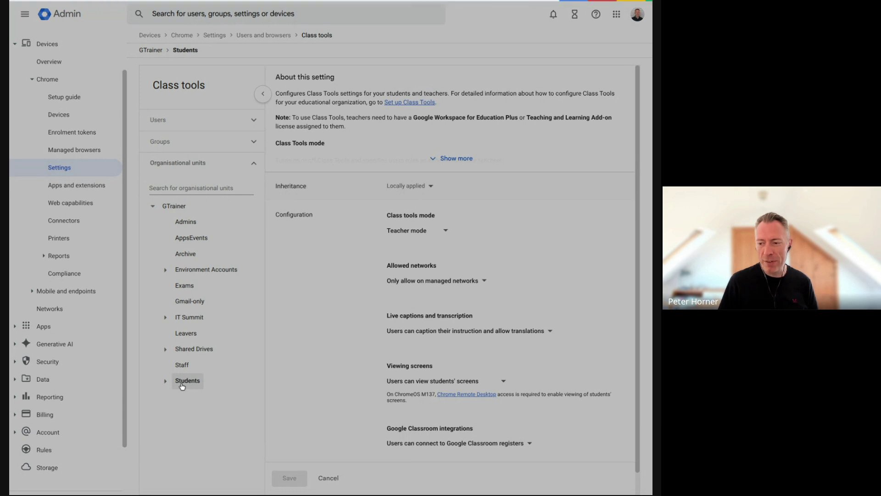
pyautogui.click(417, 230)
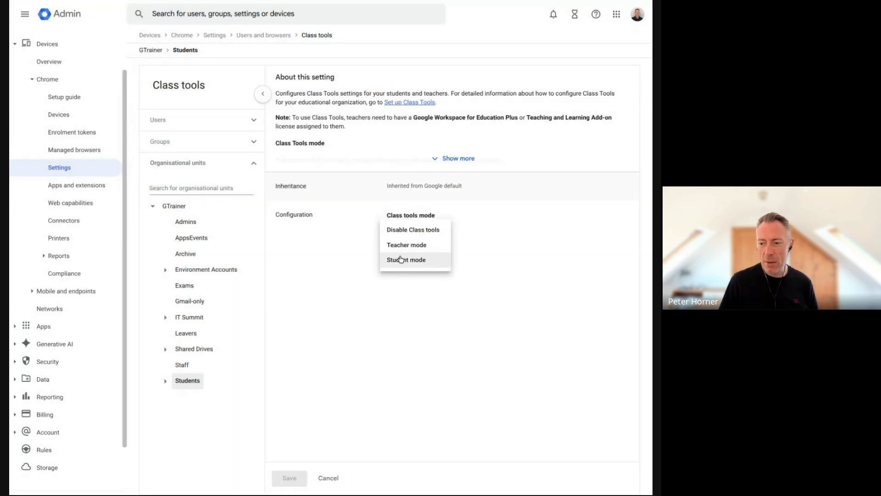
pyautogui.click(406, 259)
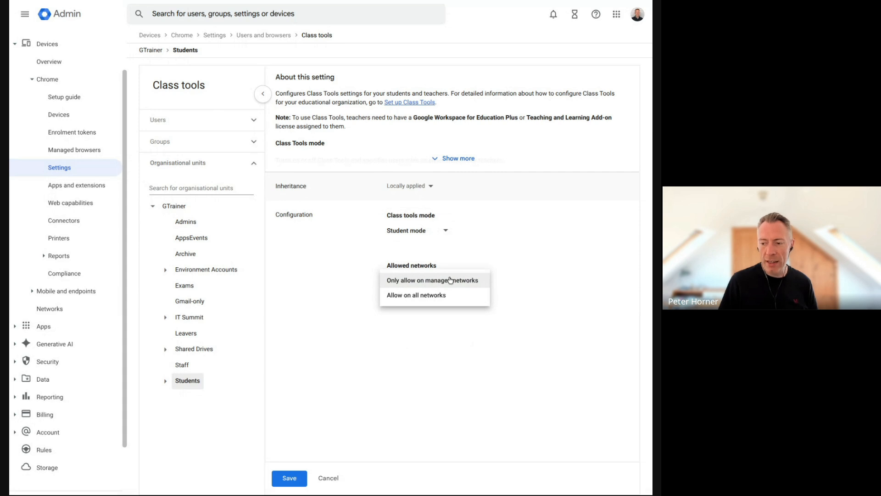
pyautogui.moveTo(446, 290)
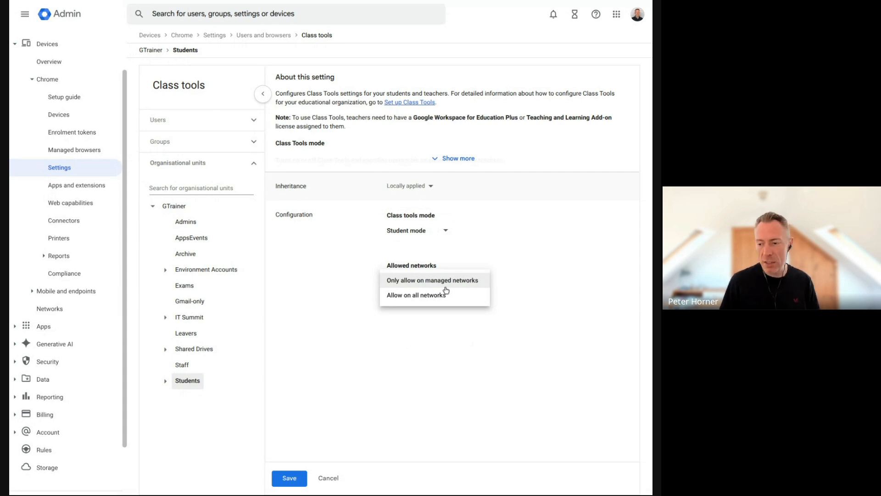
pyautogui.click(433, 280)
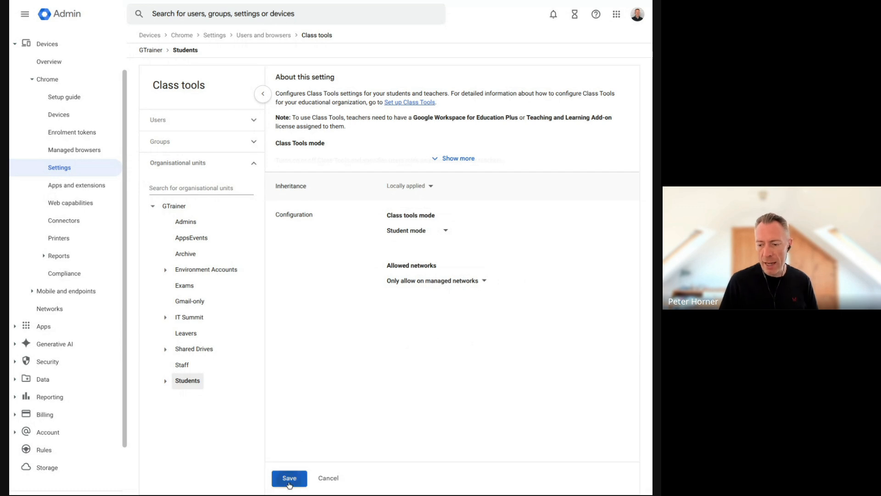
pyautogui.click(289, 478)
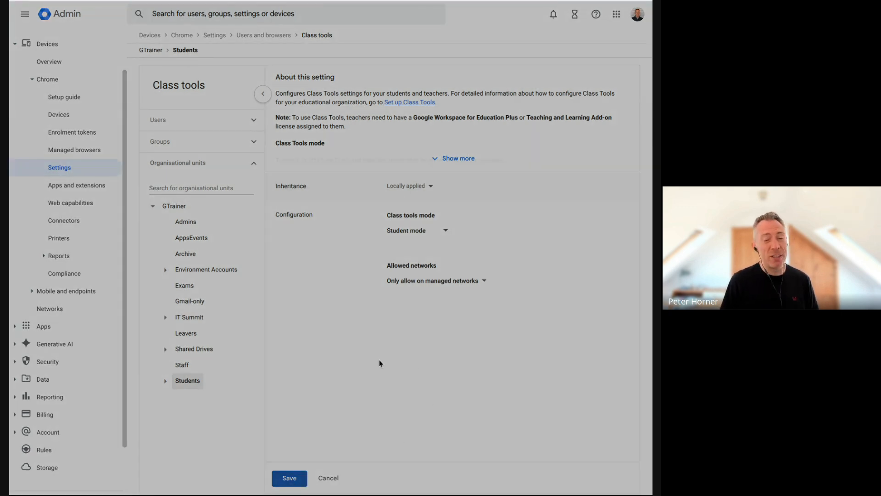
pyautogui.click(289, 478)
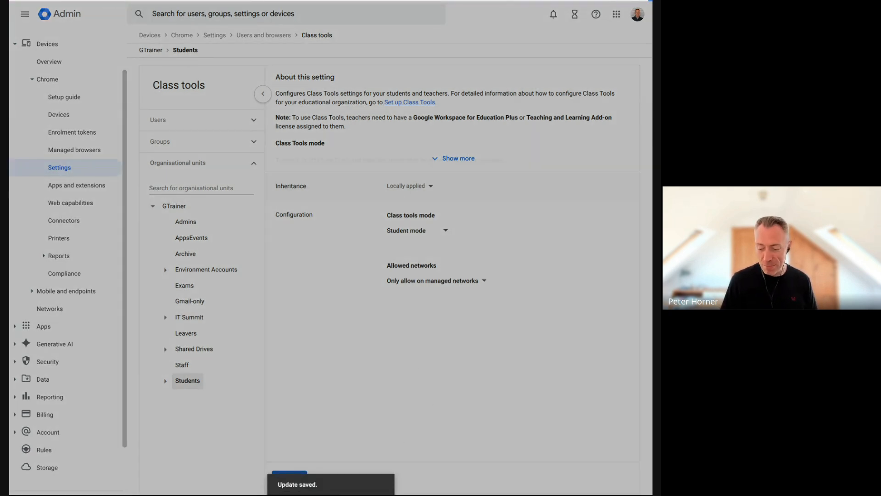